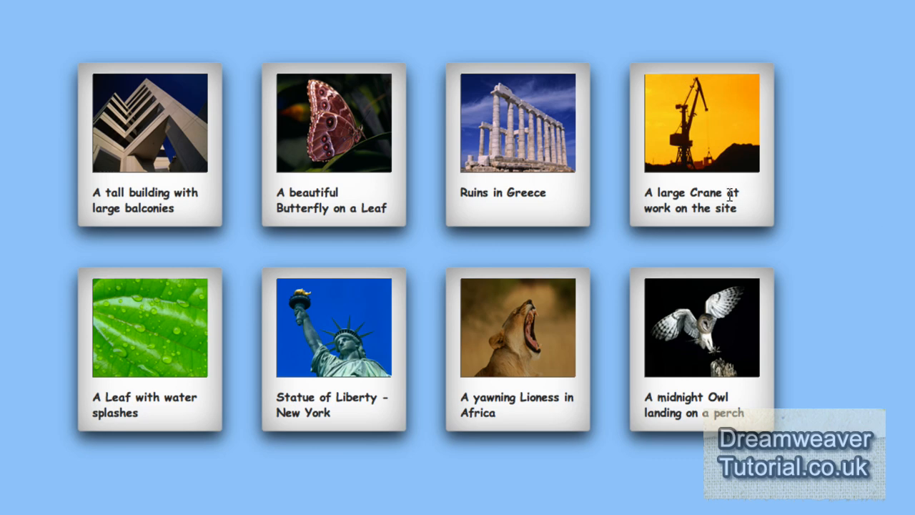
{"action": "mouse_move", "coordinate": [227, 464]}
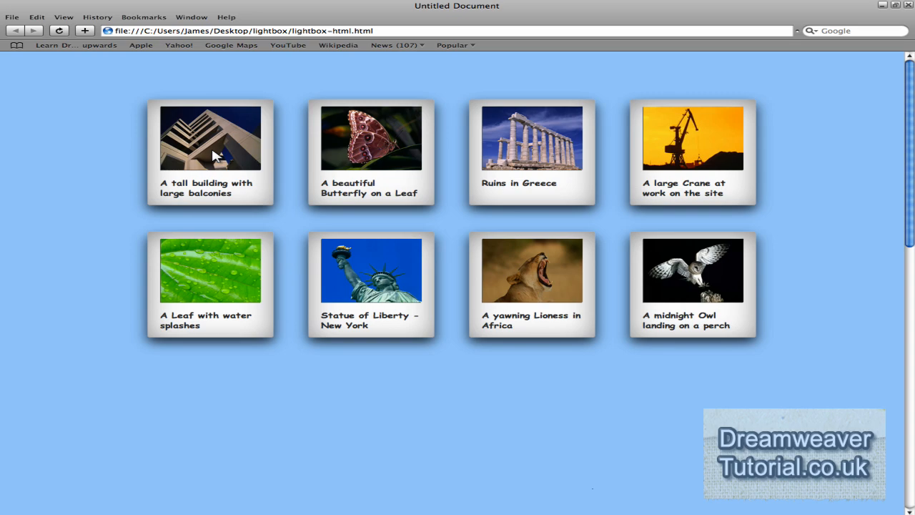
{"action": "mouse_move", "coordinate": [200, 224]}
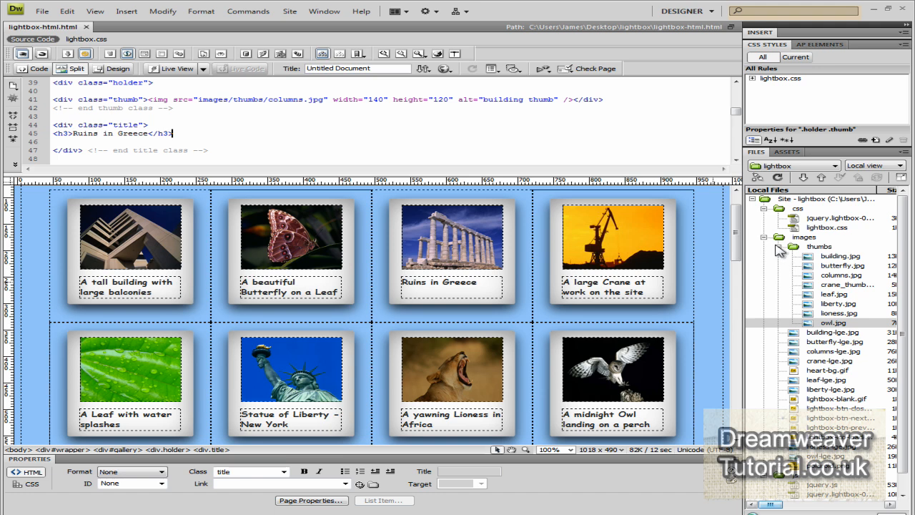
Step: Link thumbnails through the yawning lioness to their -lge.jpg photos, then select the crane thumbnail
{"action": "left_click", "coordinate": [778, 246]}
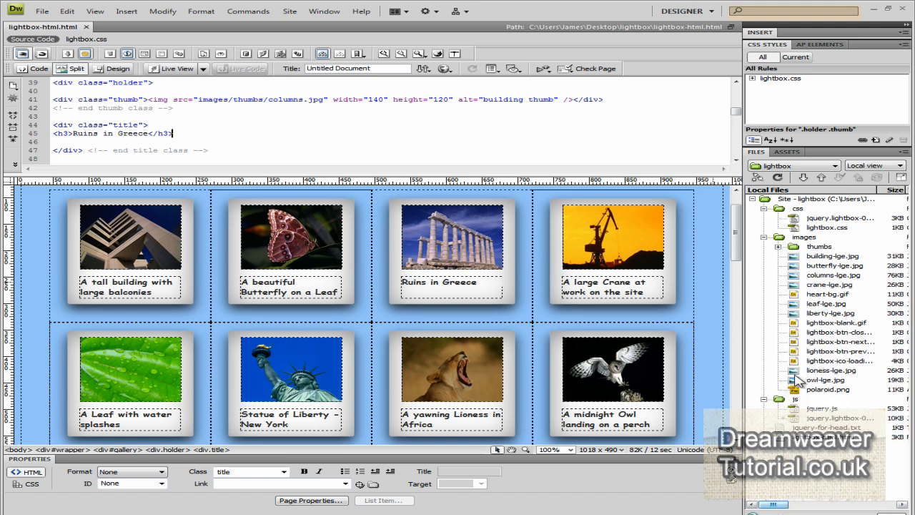
{"action": "left_click", "coordinate": [130, 236]}
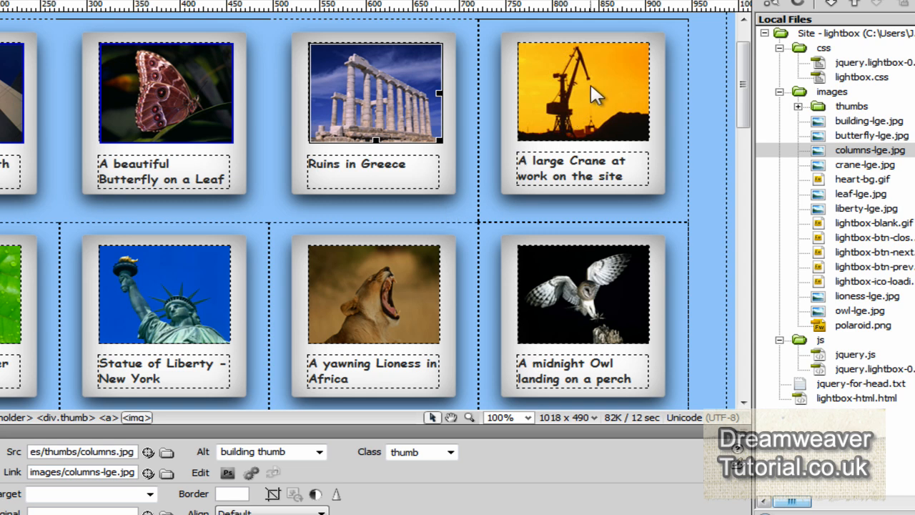
{"action": "left_click", "coordinate": [583, 91]}
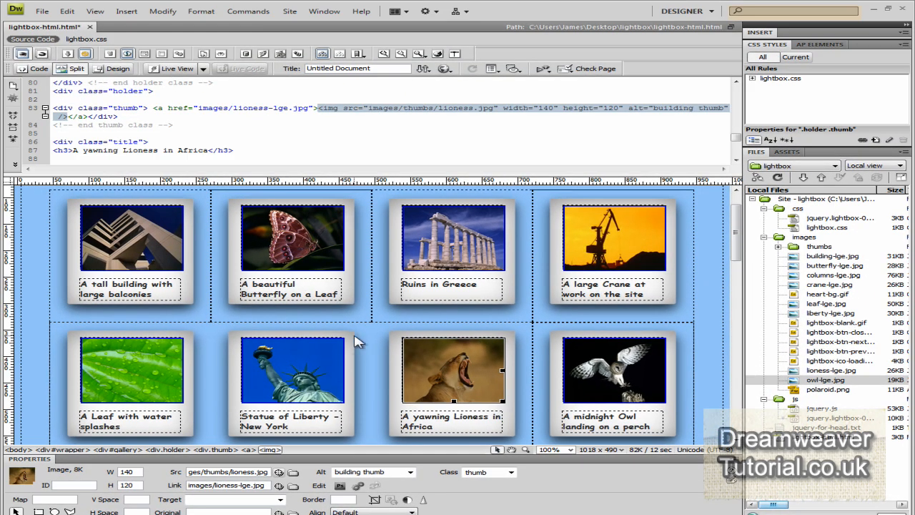
Step: Preview the gallery page in a browser, saving the lightbox.html changes first
{"action": "left_click", "coordinate": [445, 67]}
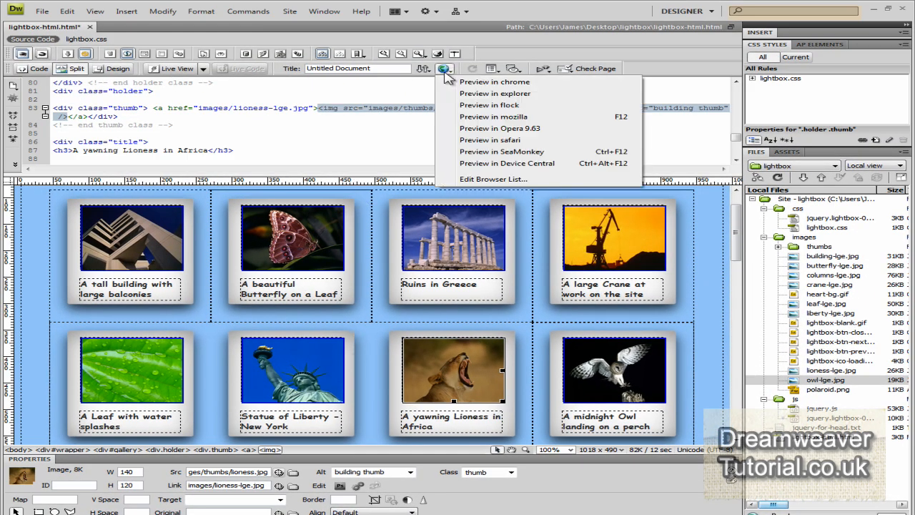
{"action": "left_click", "coordinate": [493, 82]}
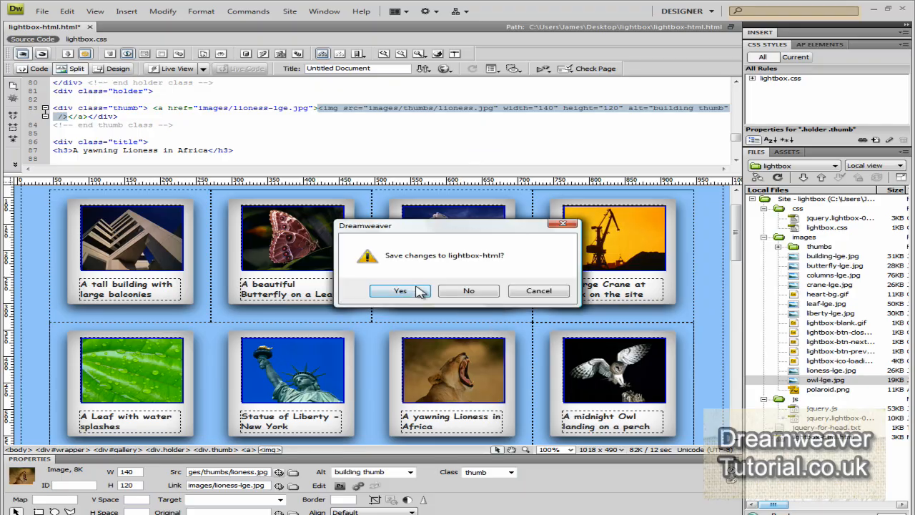
{"action": "left_click", "coordinate": [399, 290]}
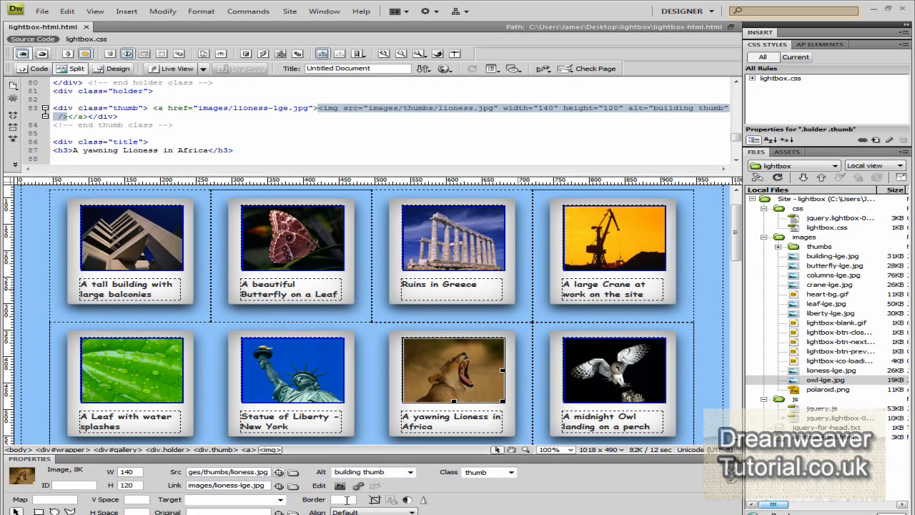
{"action": "mouse_move", "coordinate": [238, 231]}
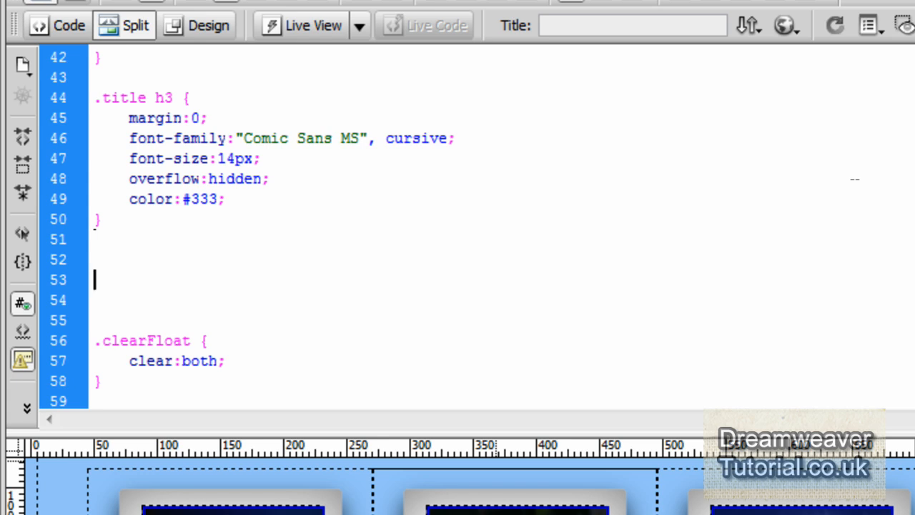
Step: In lightbox.css, begin a '.holder img' rule with a 'border:' declaration
{"action": "type", "text": ".holder img {"}
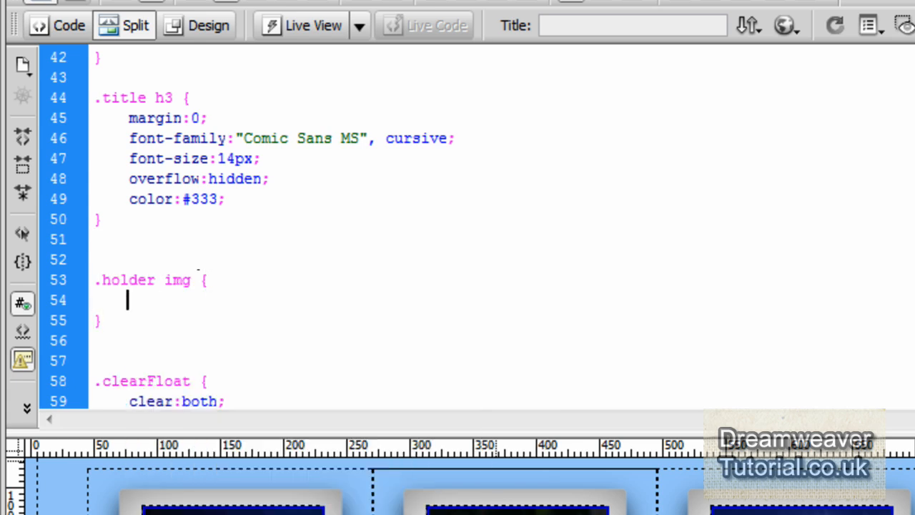
{"action": "type", "text": "border"}
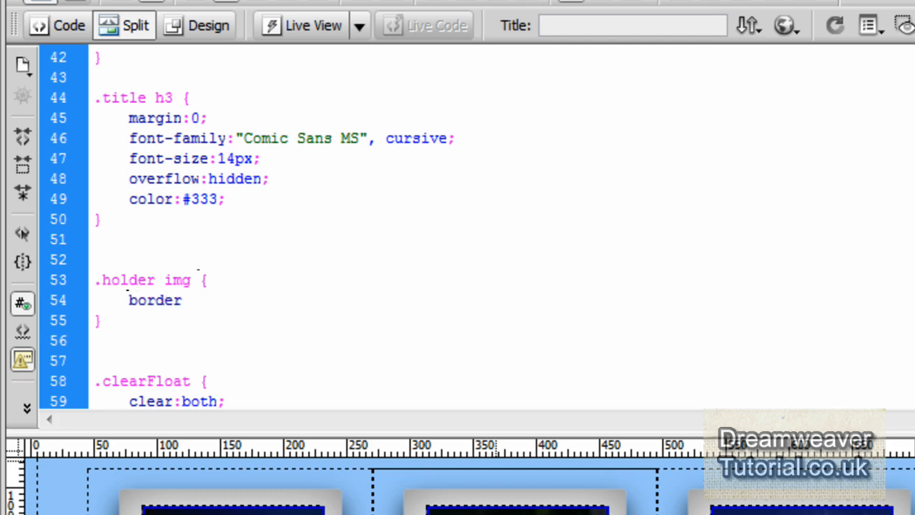
{"action": "type", "text": ":"}
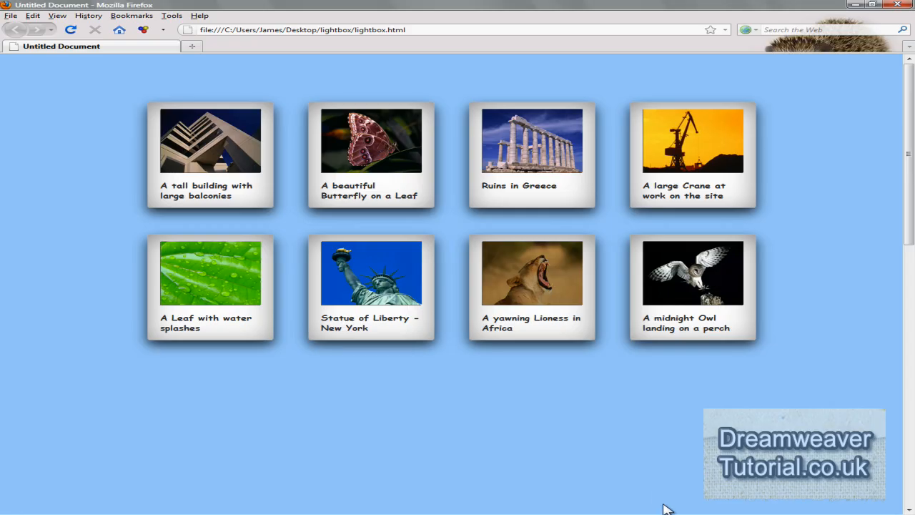
{"action": "mouse_move", "coordinate": [233, 143]}
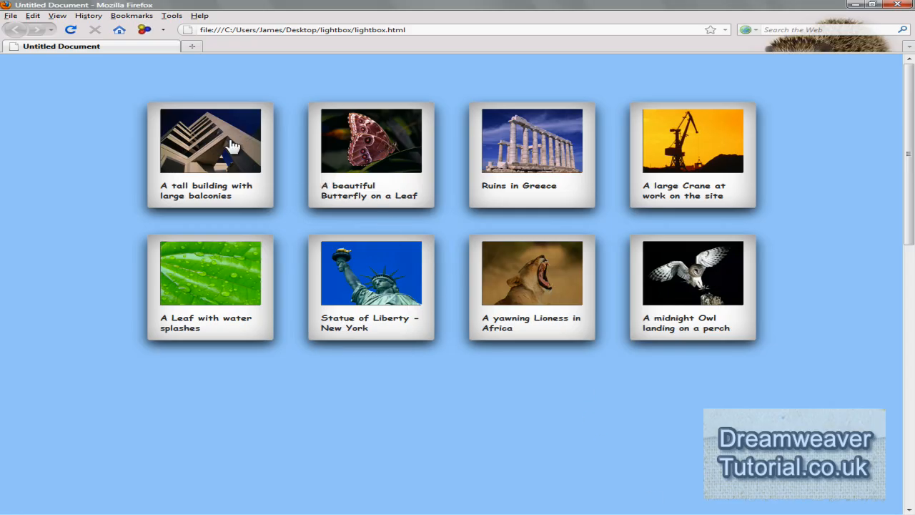
Step: Open the building, Greek ruins and Statue of Liberty thumbnails in Firefox, returning each time
{"action": "left_click", "coordinate": [210, 140]}
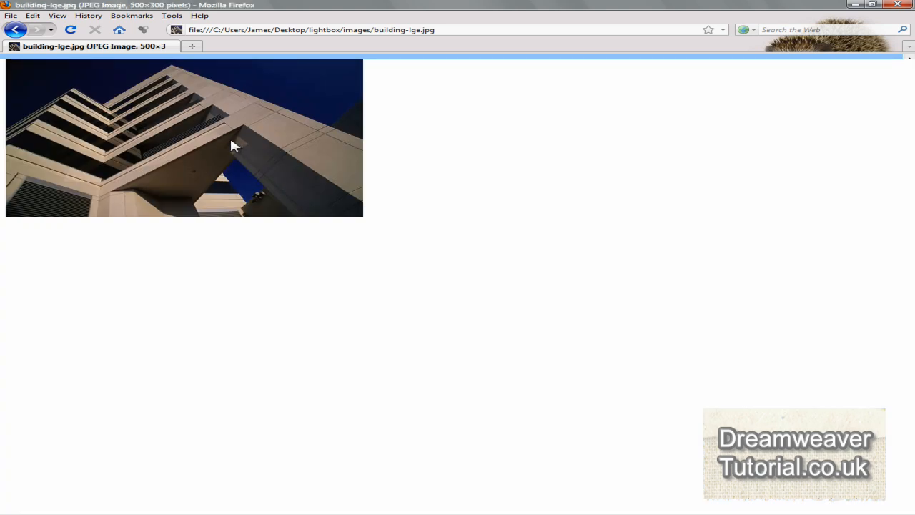
{"action": "left_click", "coordinate": [16, 29]}
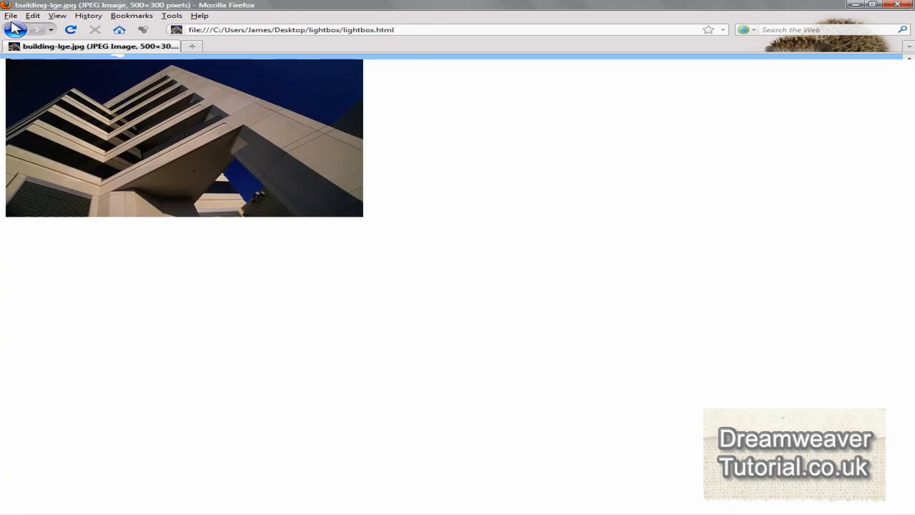
{"action": "left_click", "coordinate": [16, 30]}
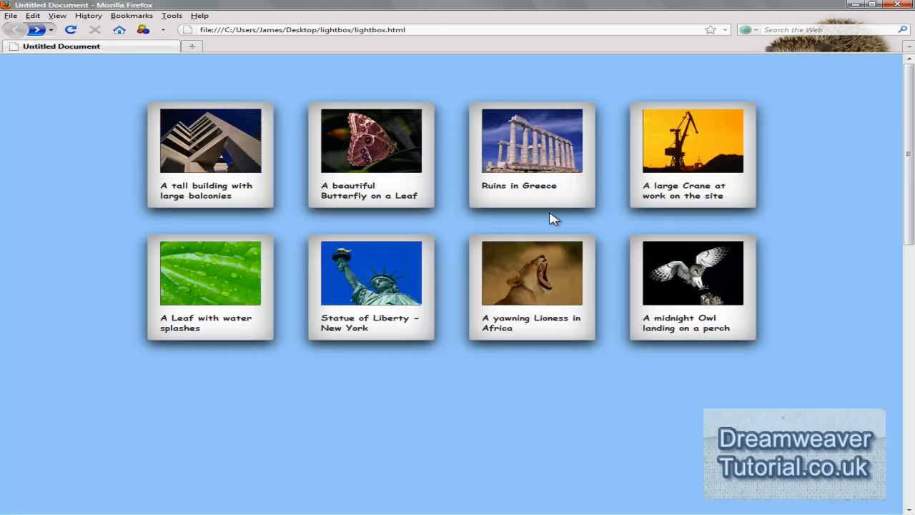
{"action": "left_click", "coordinate": [532, 140]}
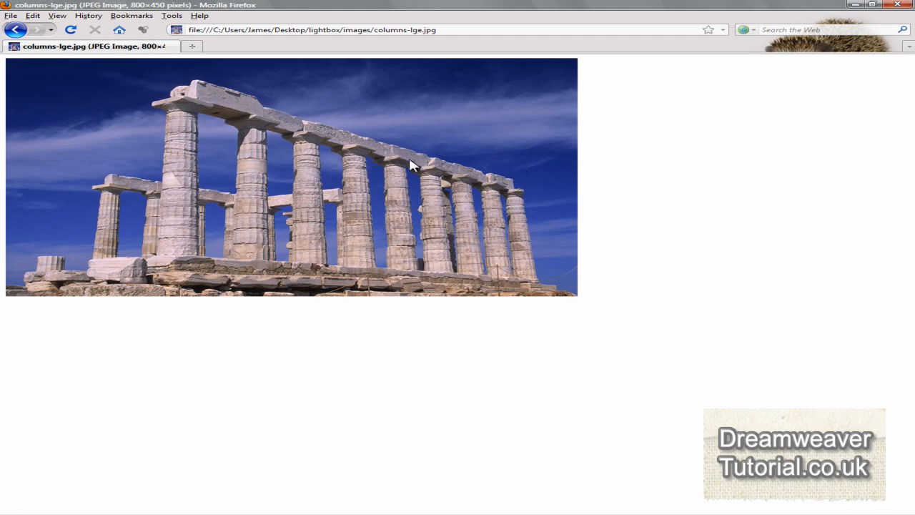
{"action": "left_click", "coordinate": [15, 30]}
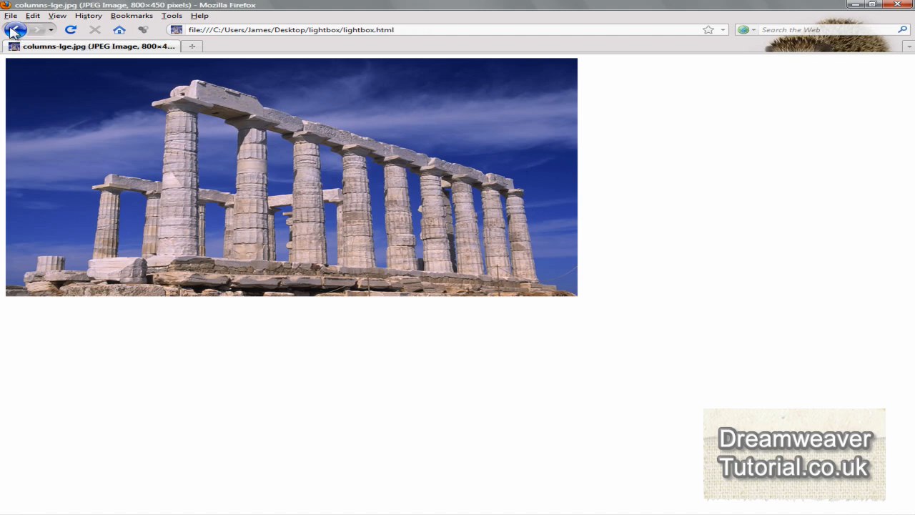
{"action": "left_click", "coordinate": [15, 29]}
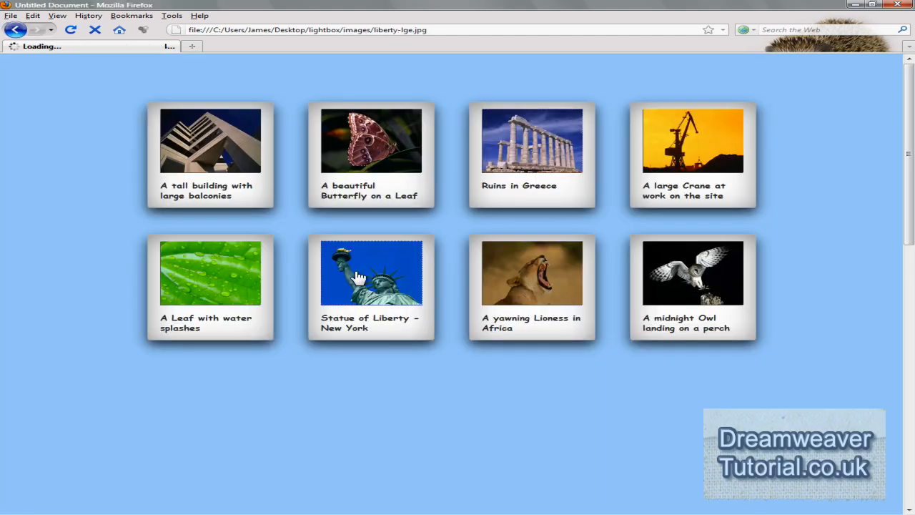
{"action": "left_click", "coordinate": [371, 273]}
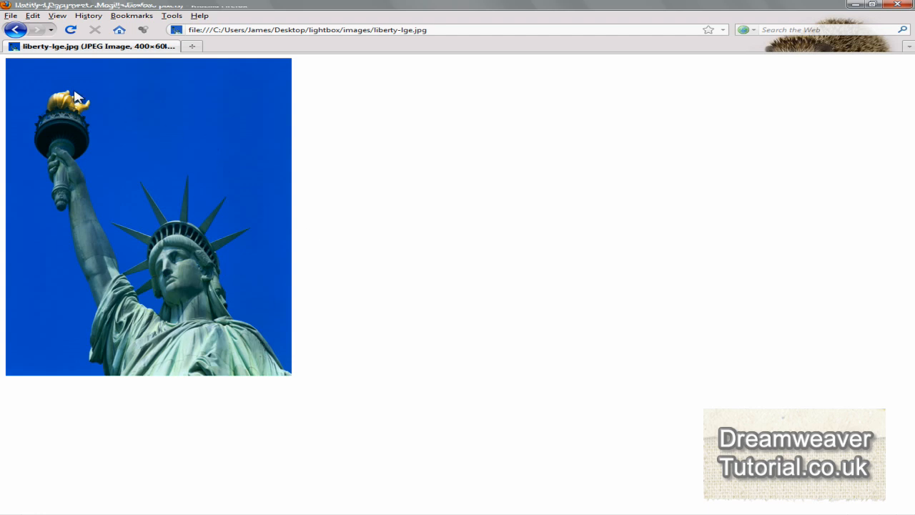
{"action": "left_click", "coordinate": [16, 29]}
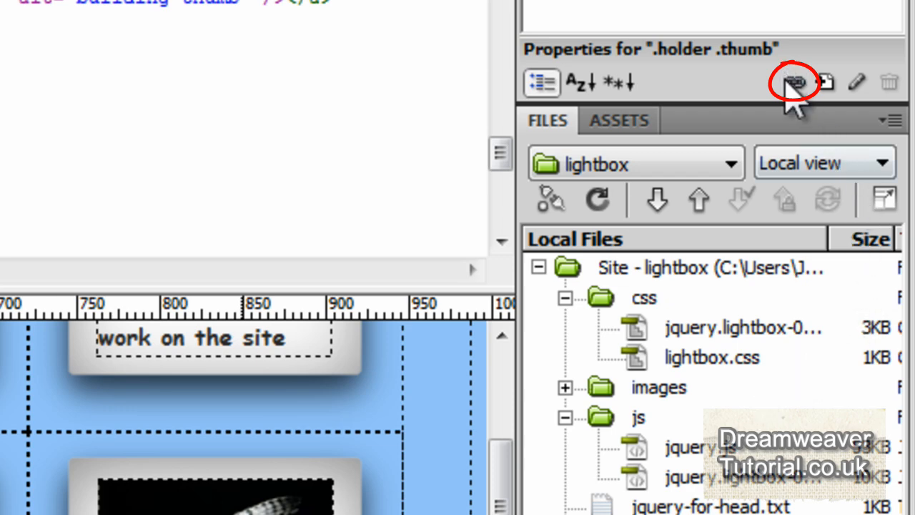
Step: Attach css/jquery.lightbox-0.5.css to the page as an external style sheet for screen media
{"action": "left_click", "coordinate": [793, 82]}
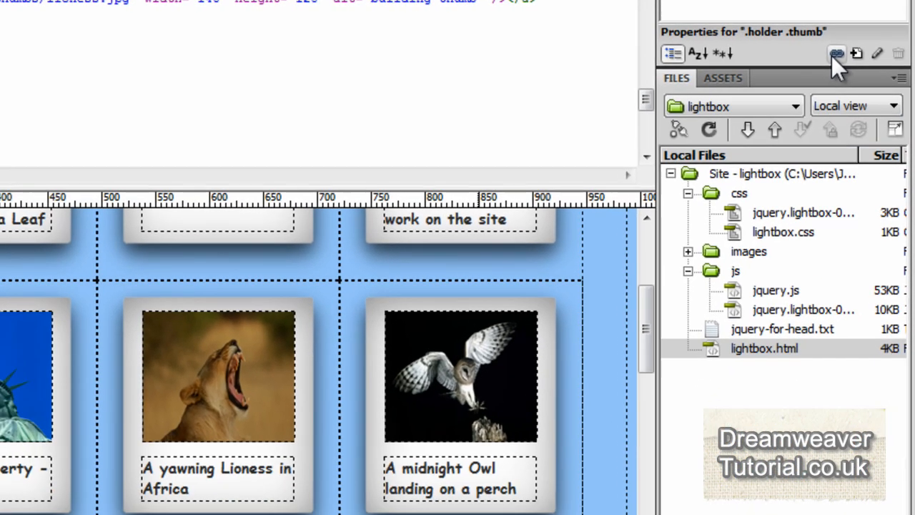
{"action": "left_click", "coordinate": [836, 52]}
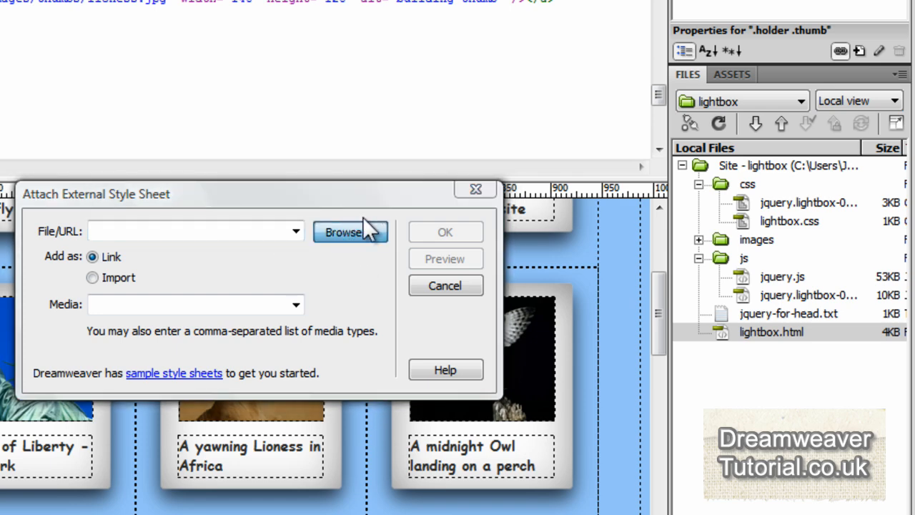
{"action": "left_click", "coordinate": [349, 232]}
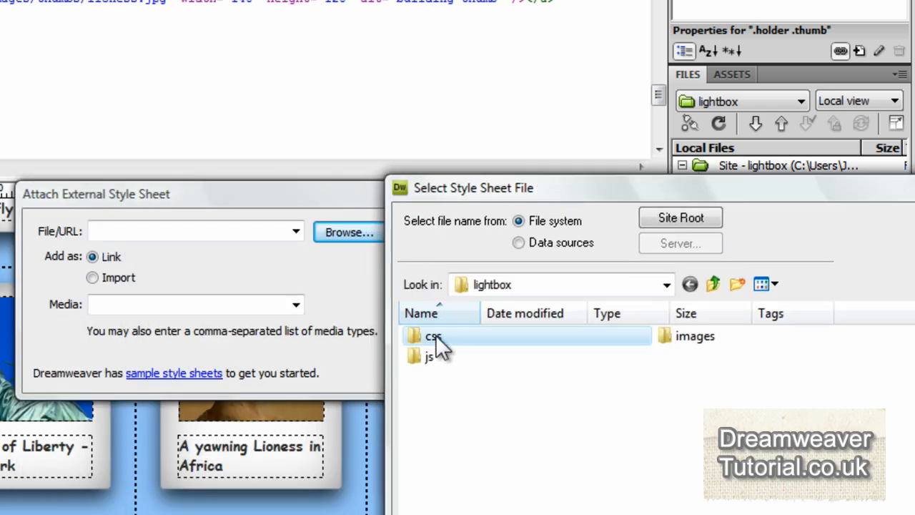
{"action": "double_click", "coordinate": [434, 336]}
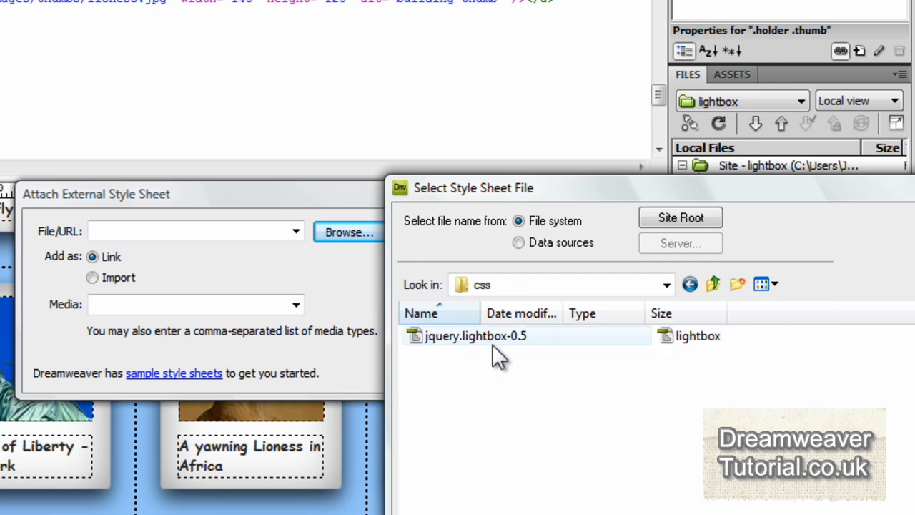
{"action": "mouse_move", "coordinate": [547, 342]}
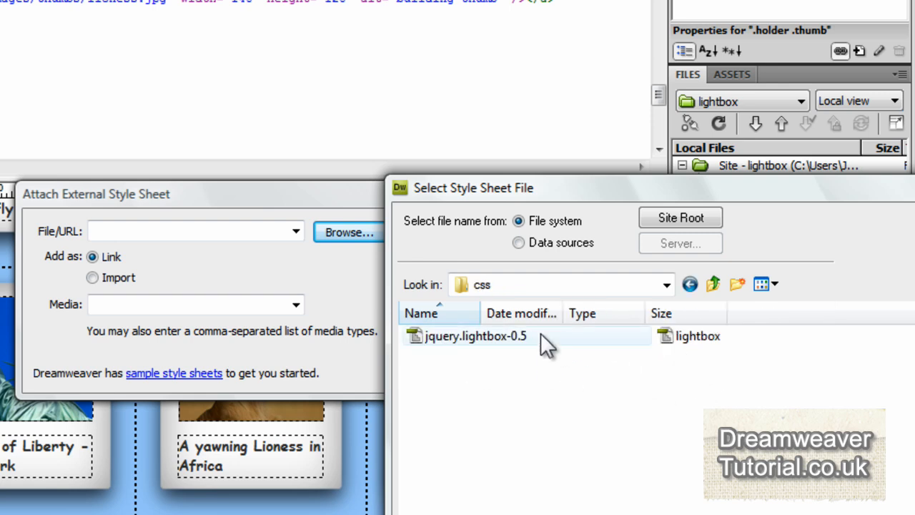
{"action": "double_click", "coordinate": [475, 336]}
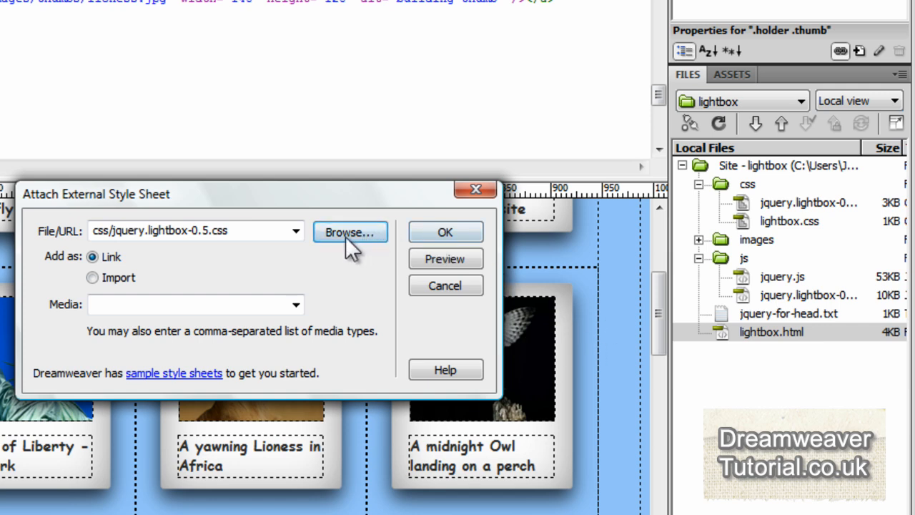
{"action": "left_click", "coordinate": [296, 304]}
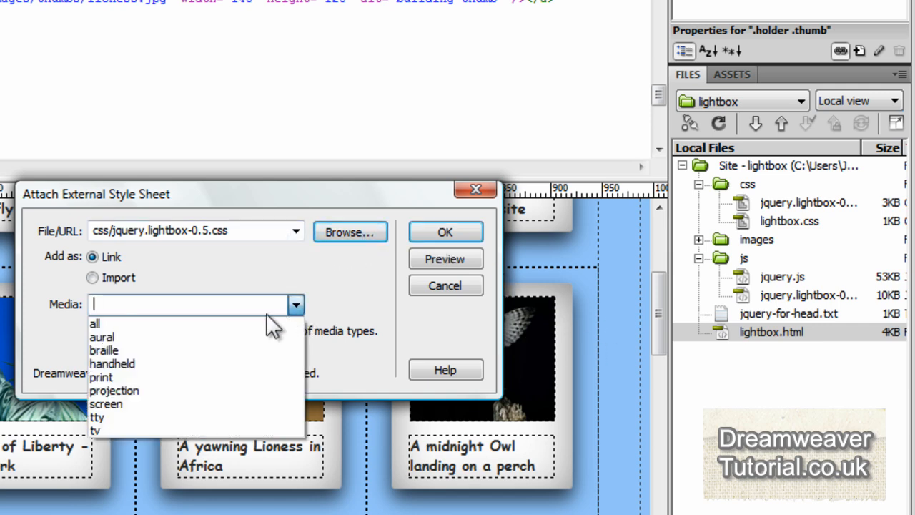
{"action": "left_click", "coordinate": [106, 404]}
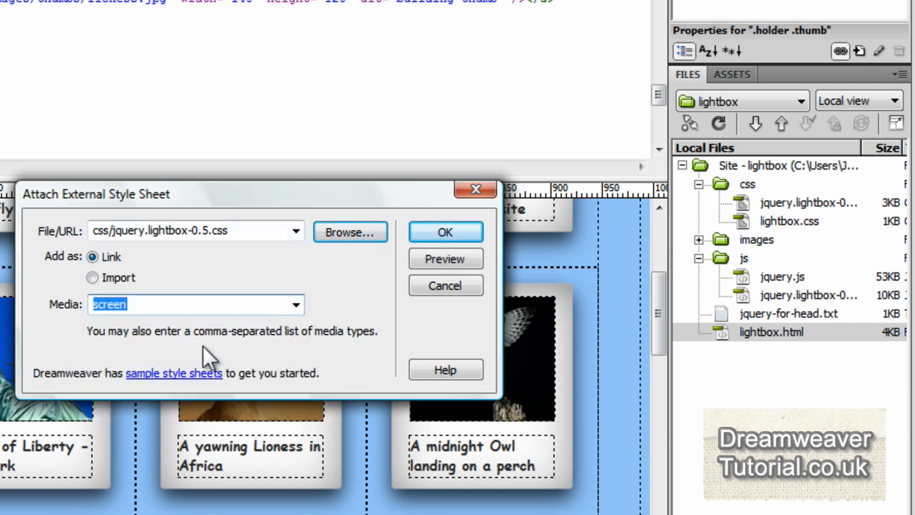
{"action": "mouse_move", "coordinate": [445, 232]}
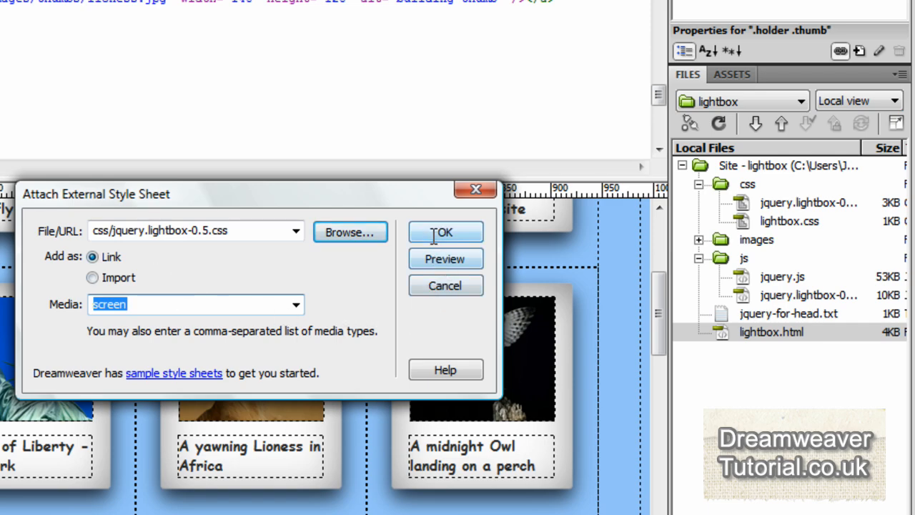
{"action": "left_click", "coordinate": [444, 232]}
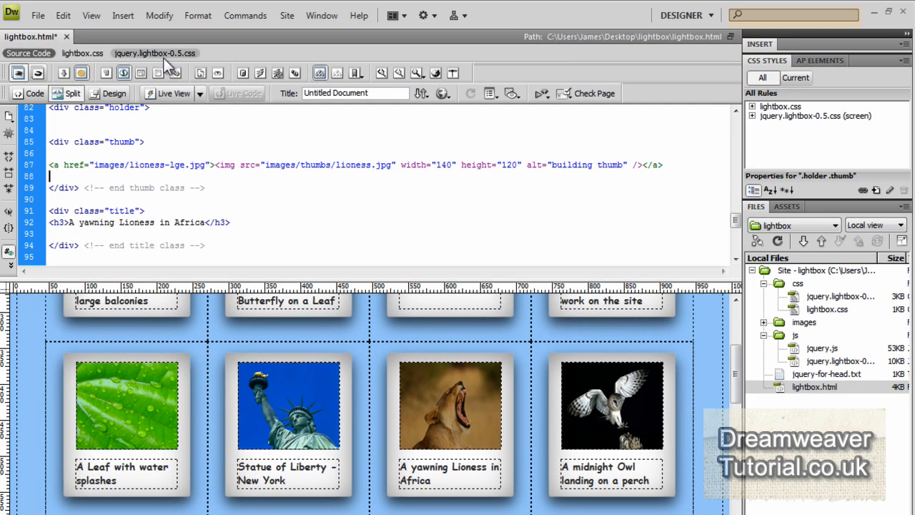
Step: View the jquery.lightbox-0.5.css code, then switch to lightbox.css
{"action": "left_click", "coordinate": [154, 53]}
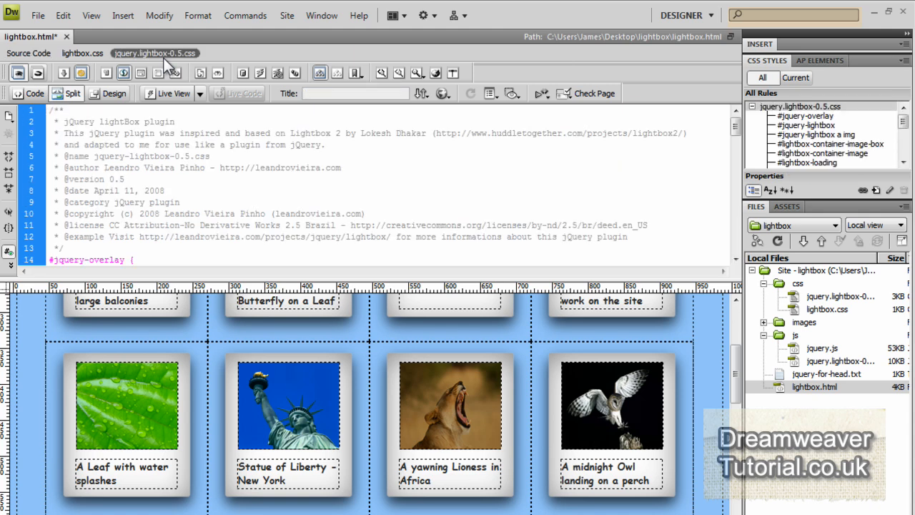
{"action": "left_click", "coordinate": [82, 53]}
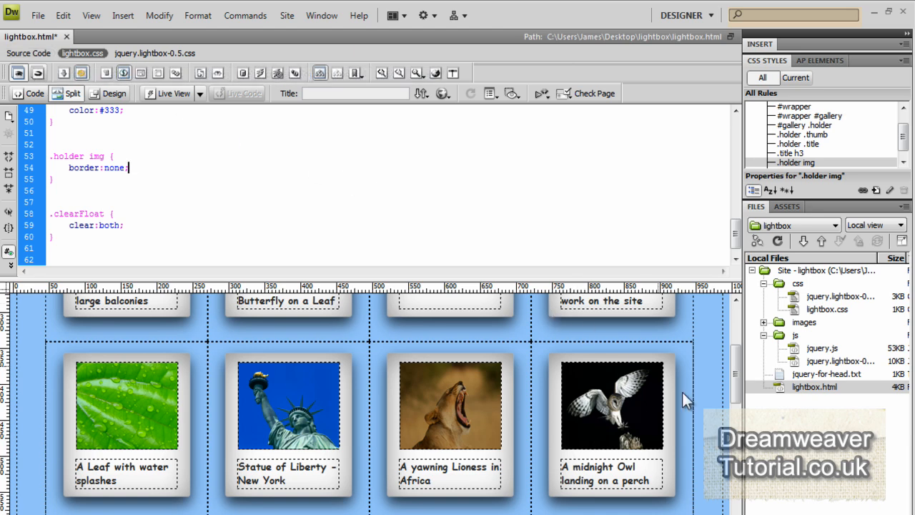
{"action": "mouse_move", "coordinate": [794, 436]}
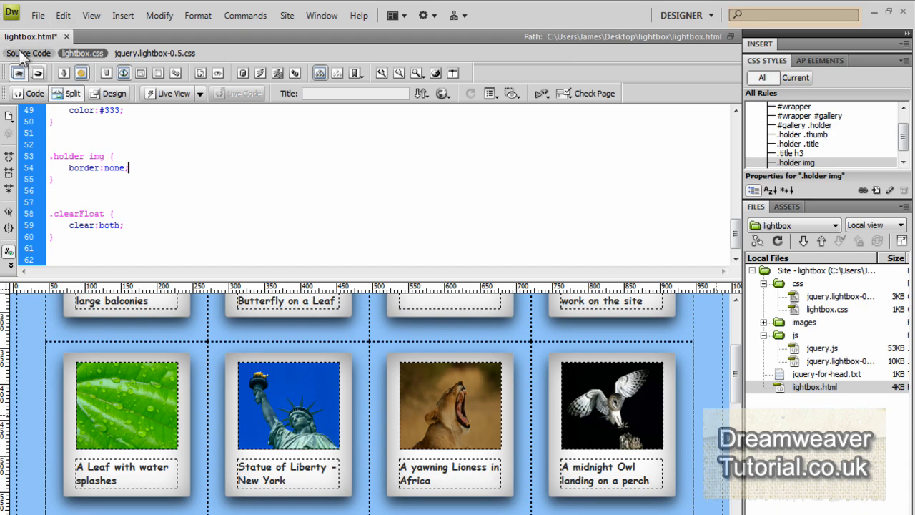
Step: Switch back to the page's Source Code view
{"action": "left_click", "coordinate": [28, 53]}
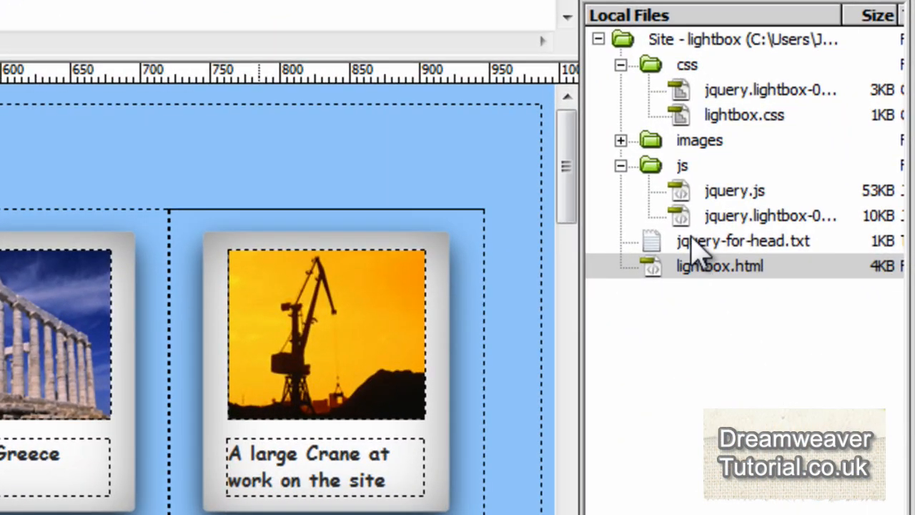
Step: Open jquery-for-head.txt and copy its script code for the page head
{"action": "left_click", "coordinate": [742, 240]}
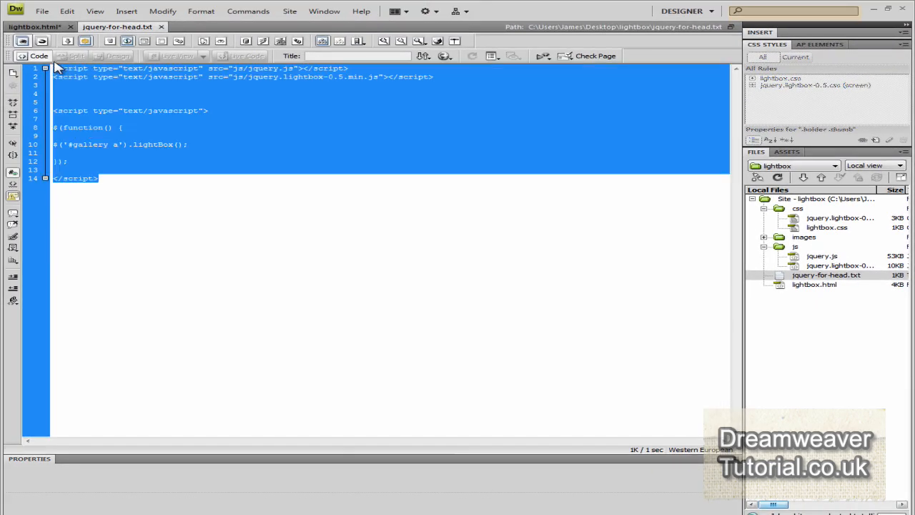
{"action": "mouse_move", "coordinate": [136, 98]}
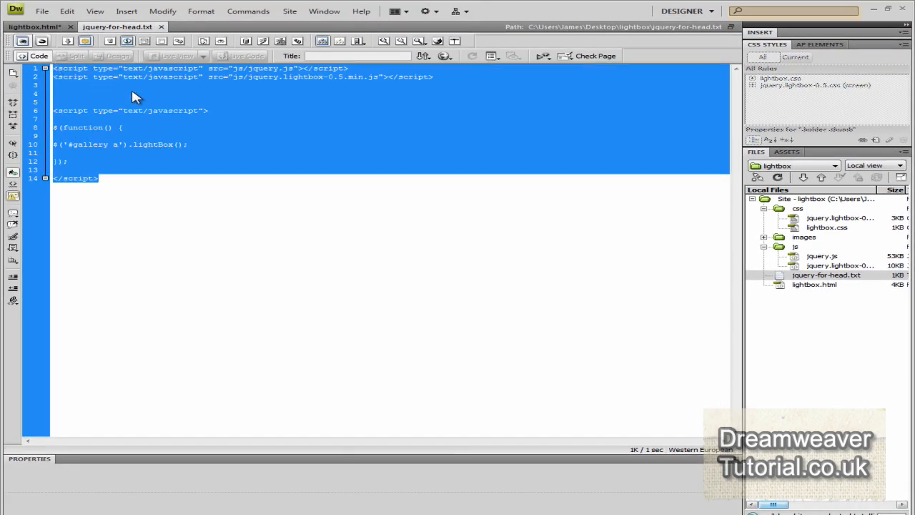
{"action": "right_click", "coordinate": [135, 97]}
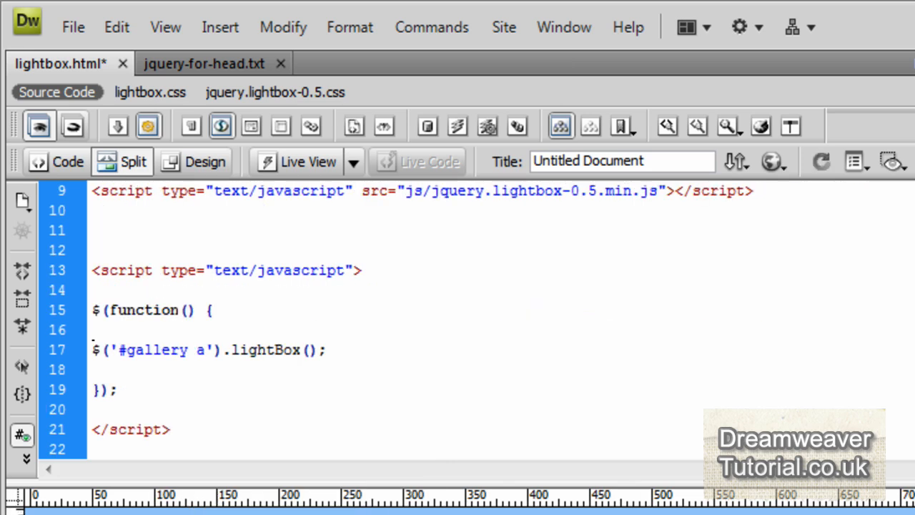
Step: Review the pasted script block below the jquery.lightbox-0.5.css link
{"action": "left_click", "coordinate": [170, 429]}
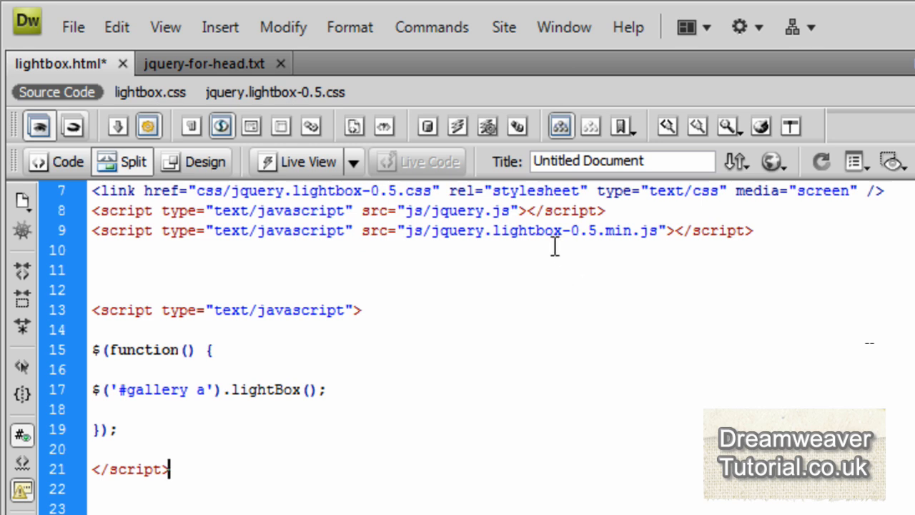
{"action": "mouse_move", "coordinate": [540, 240]}
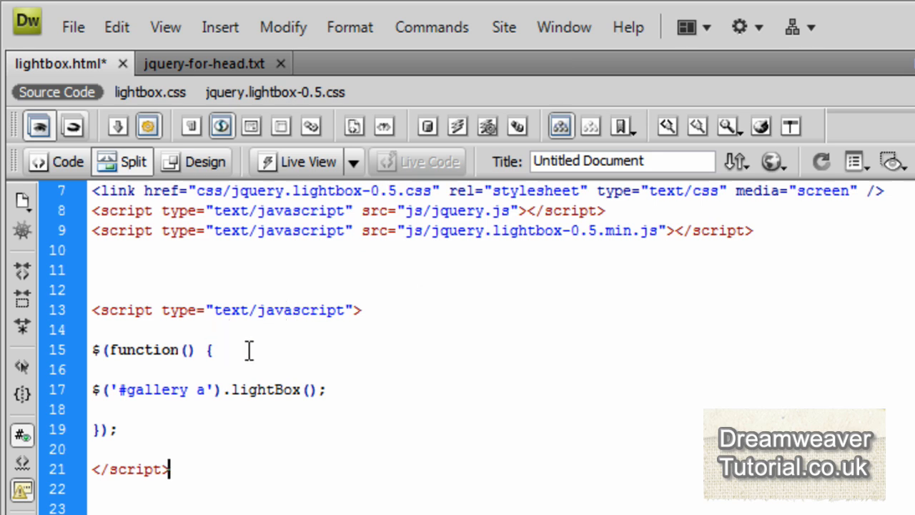
{"action": "mouse_move", "coordinate": [158, 350]}
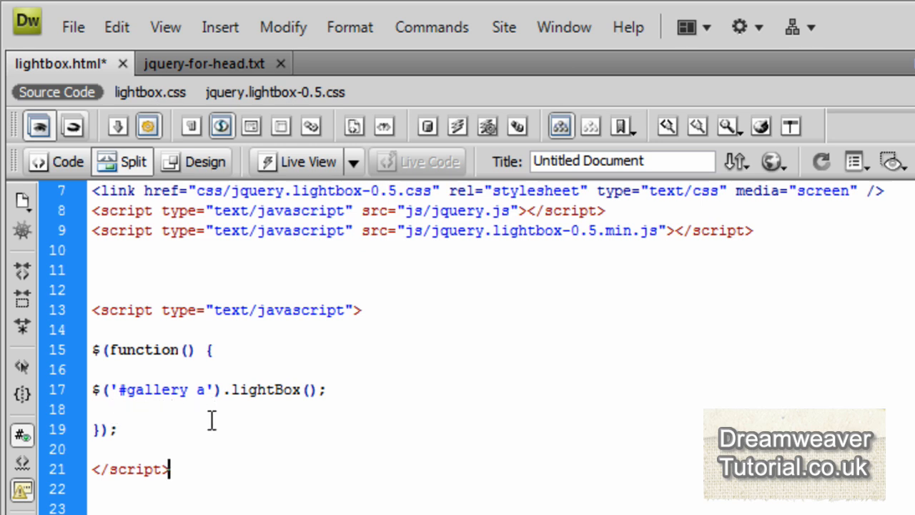
{"action": "mouse_move", "coordinate": [314, 418]}
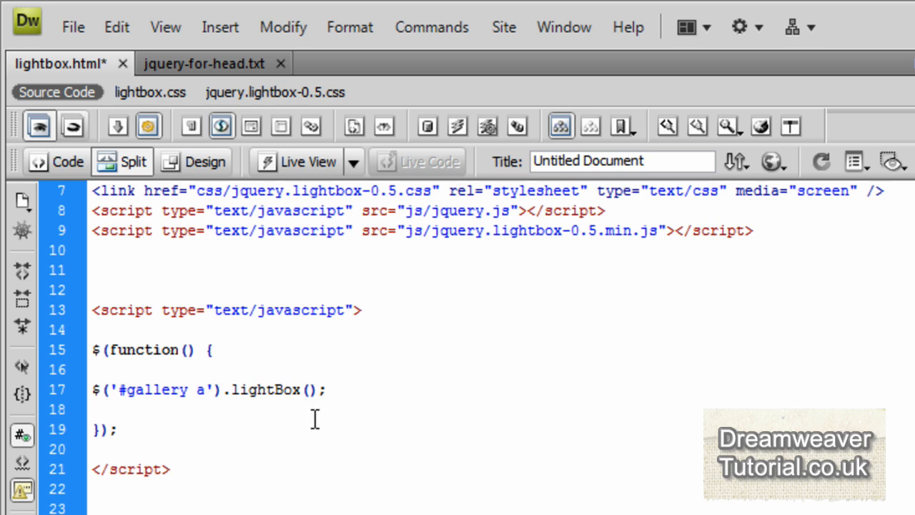
{"action": "mouse_move", "coordinate": [283, 405]}
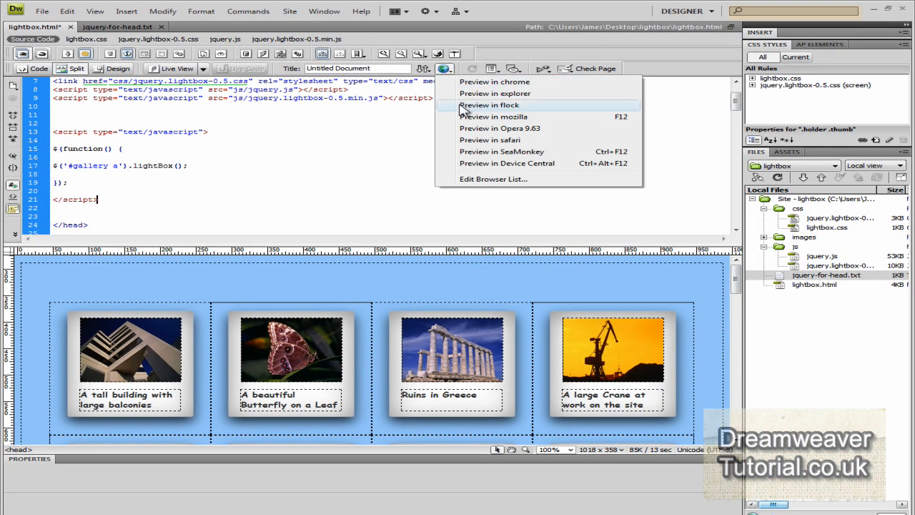
Step: Preview in Firefox, open the butterfly photo in the lightbox, advance twice, and close it
{"action": "left_click", "coordinate": [493, 116]}
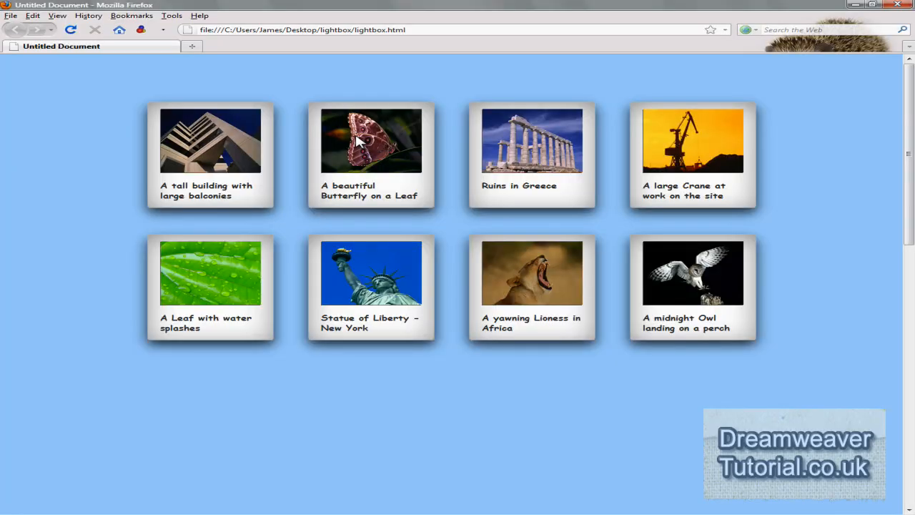
{"action": "mouse_move", "coordinate": [398, 261]}
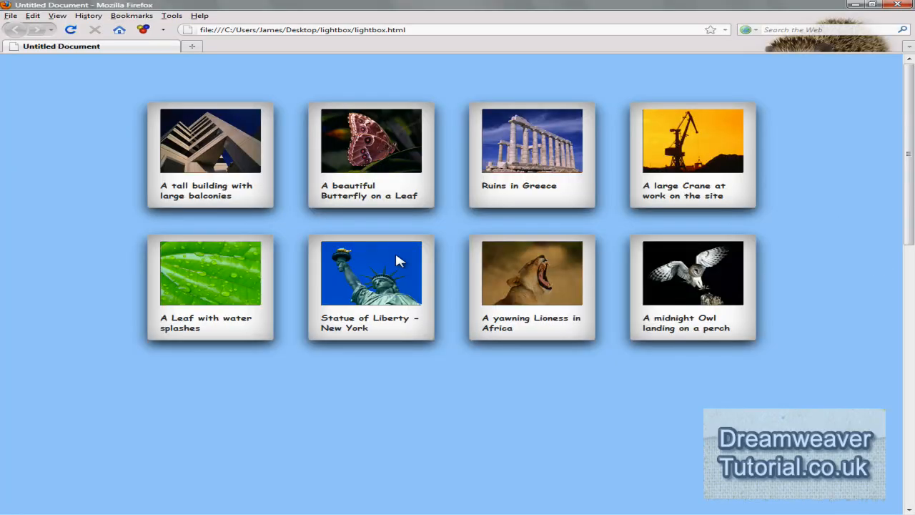
{"action": "left_click", "coordinate": [371, 272]}
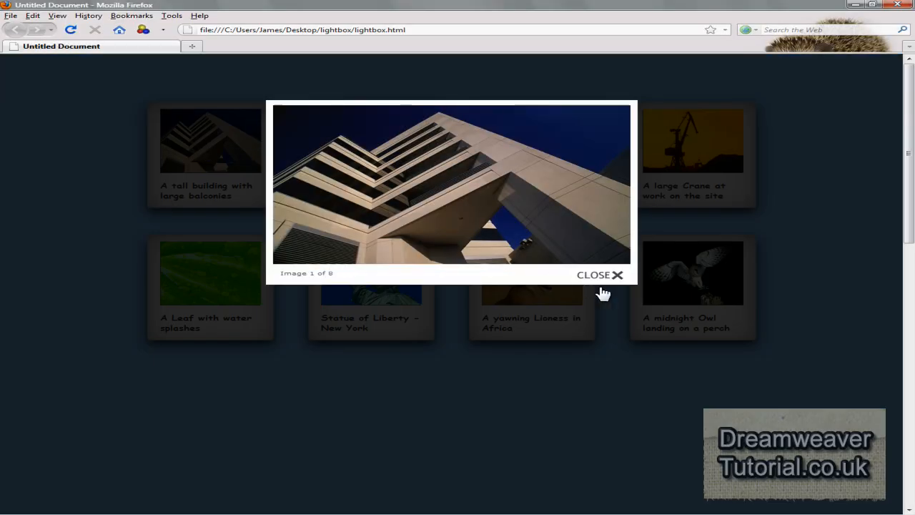
{"action": "left_click", "coordinate": [599, 274]}
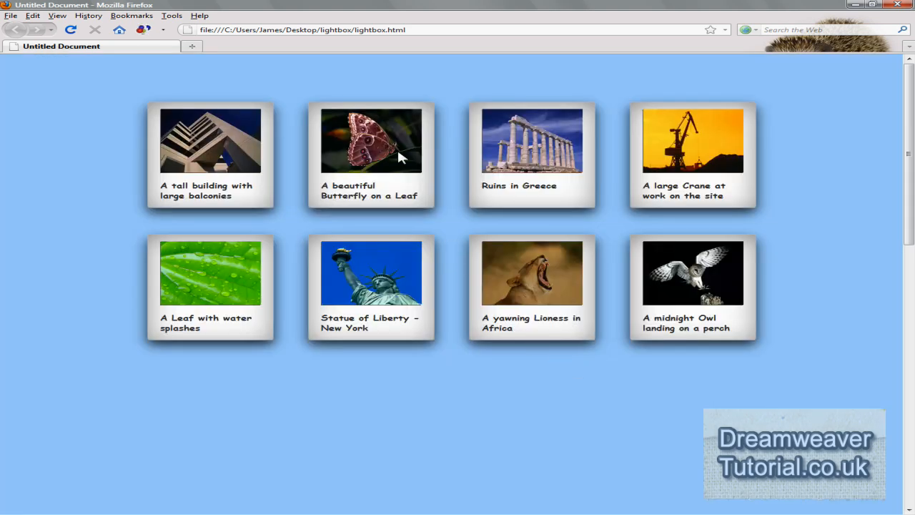
{"action": "left_click", "coordinate": [371, 140]}
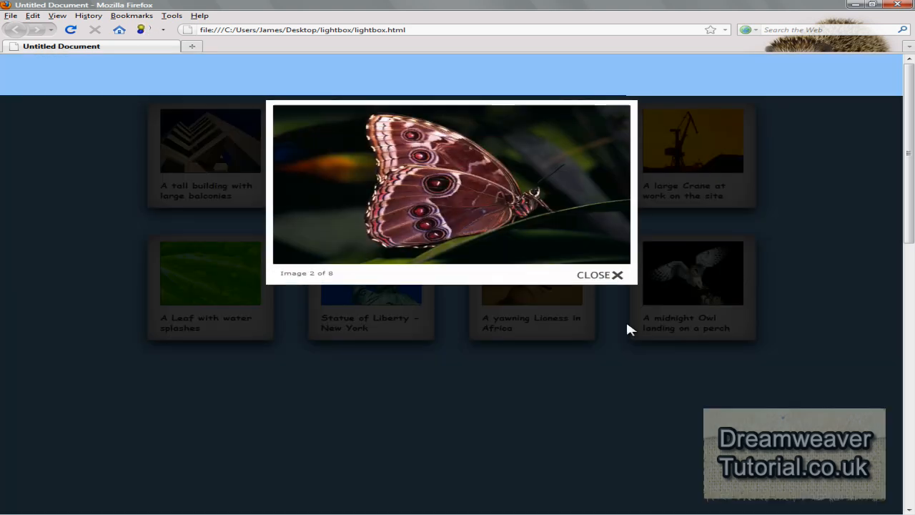
{"action": "mouse_move", "coordinate": [621, 155]}
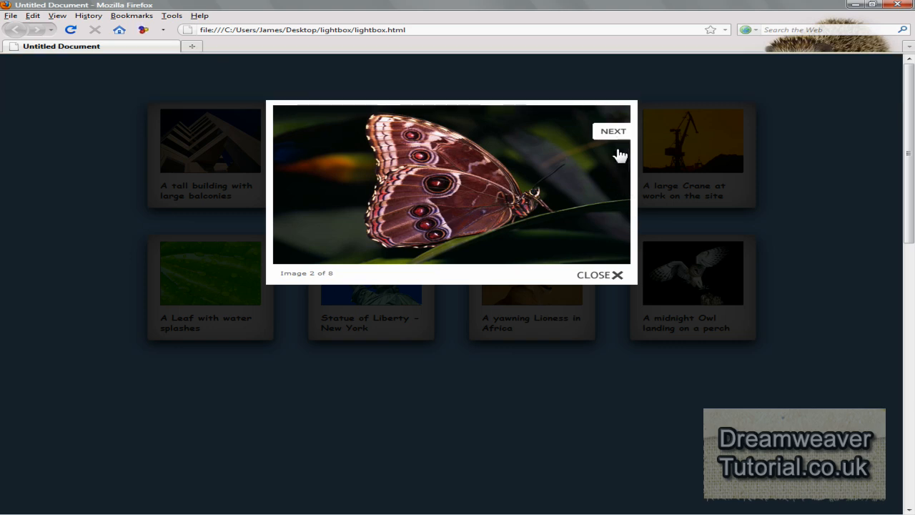
{"action": "mouse_move", "coordinate": [340, 261]}
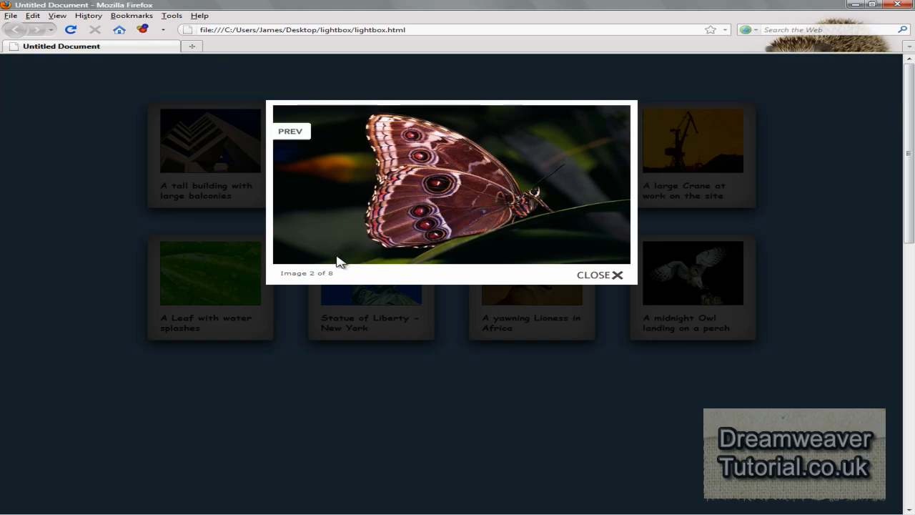
{"action": "mouse_move", "coordinate": [610, 143]}
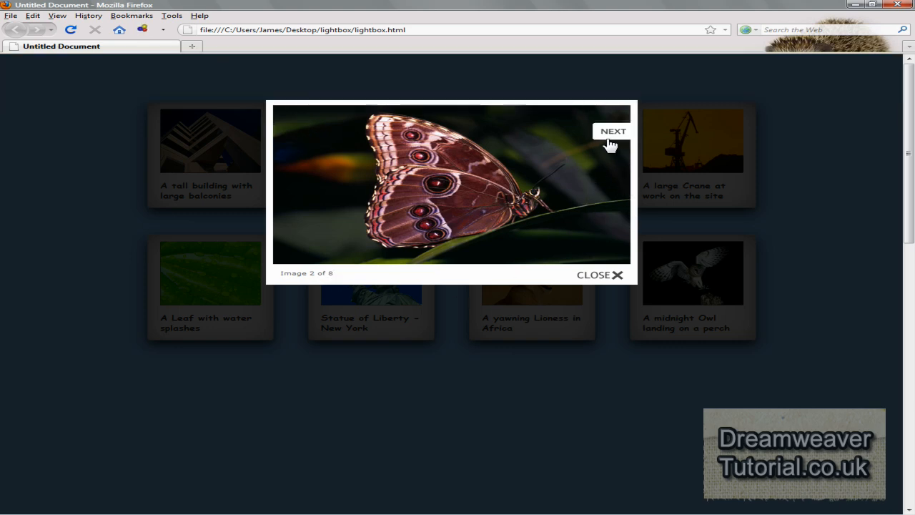
{"action": "left_click", "coordinate": [613, 131]}
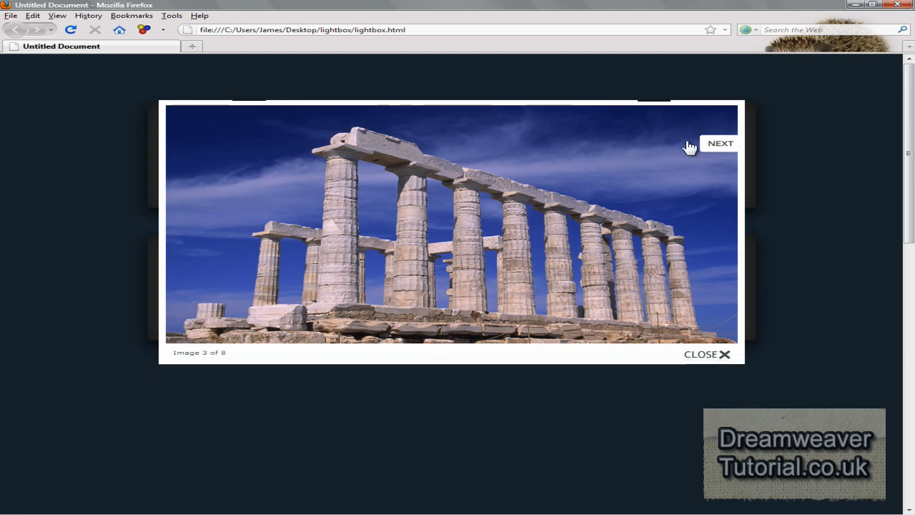
{"action": "mouse_move", "coordinate": [722, 150]}
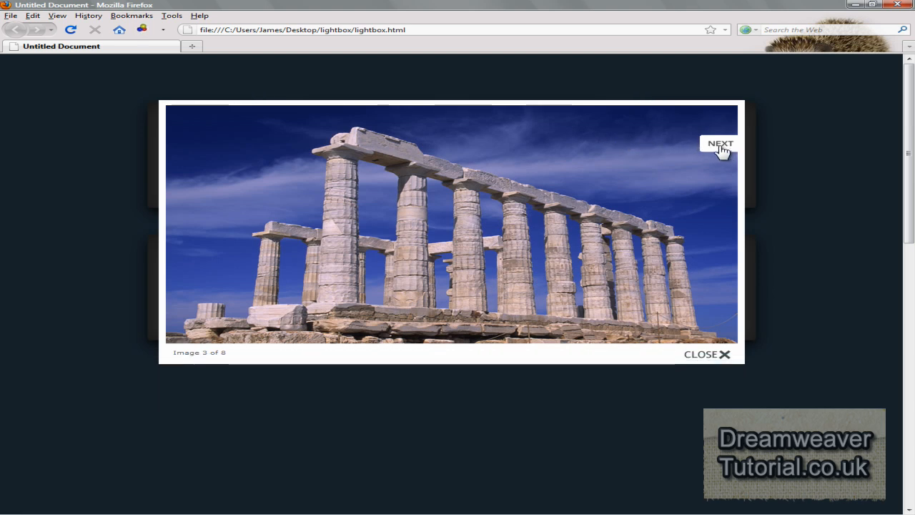
{"action": "left_click", "coordinate": [720, 144]}
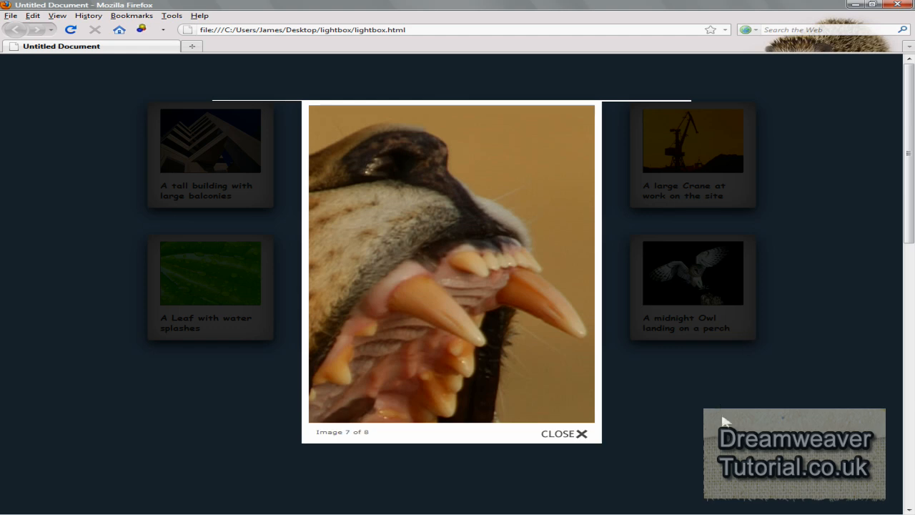
{"action": "left_click", "coordinate": [564, 433]}
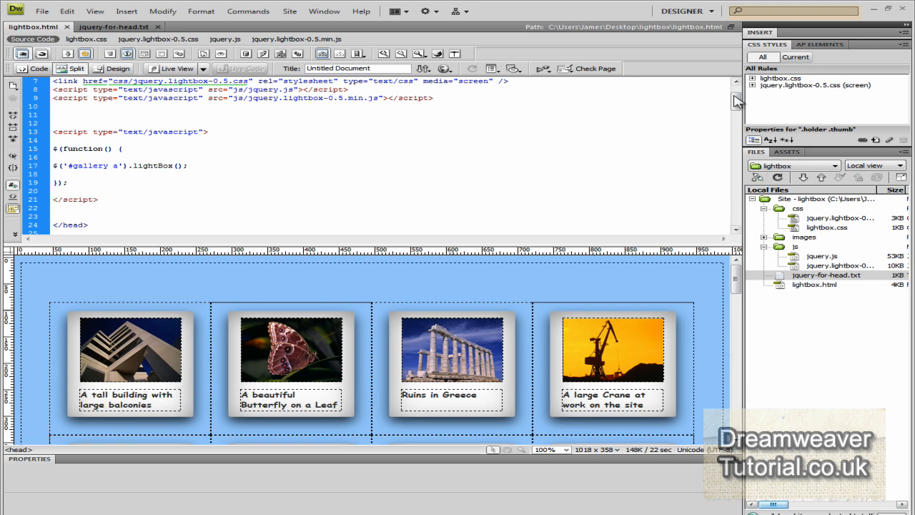
Step: Add title "A tall building" to the building link and "a big butterfly" to the butterfly link
{"action": "scroll", "scroll_direction": "down", "scroll_amount": 3}
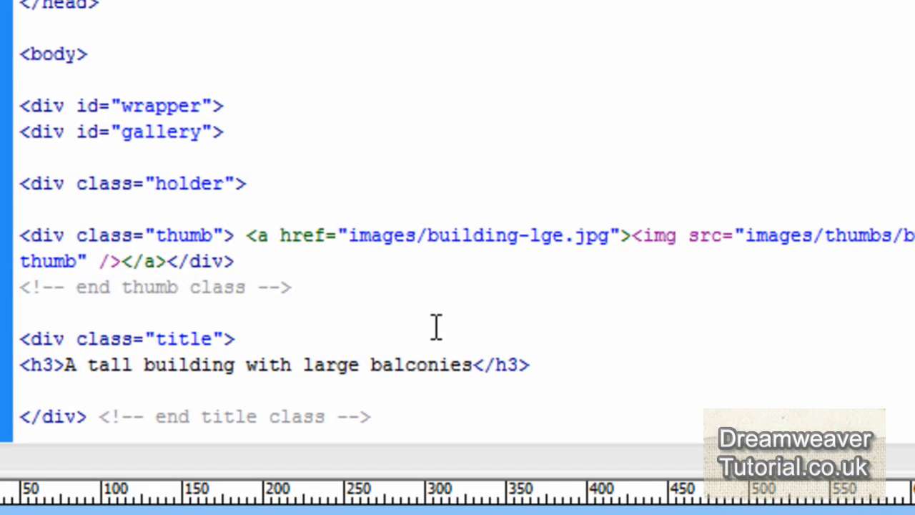
{"action": "mouse_move", "coordinate": [567, 308]}
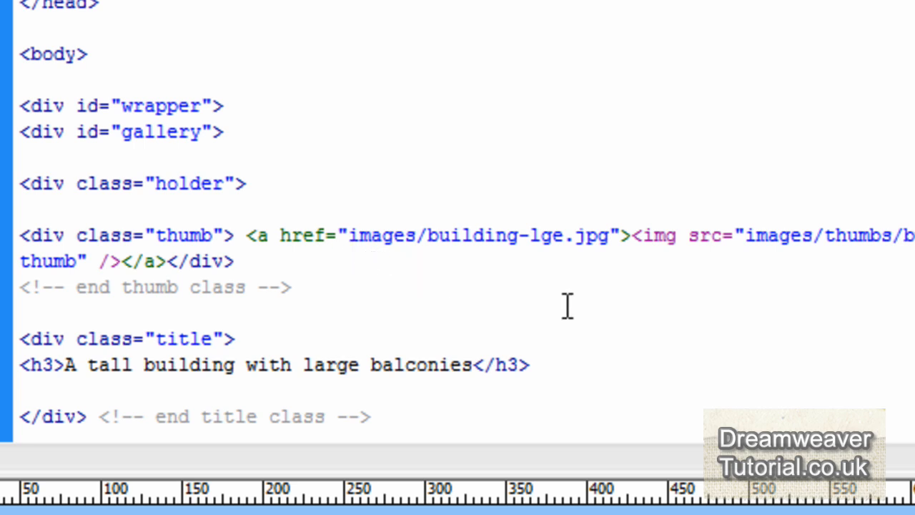
{"action": "mouse_move", "coordinate": [620, 234]}
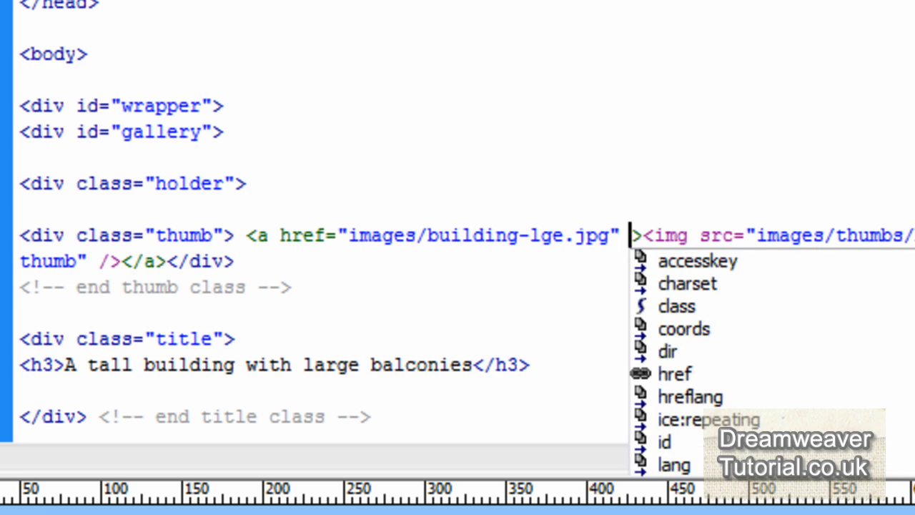
{"action": "type", "text": "title=\"A tall bu"}
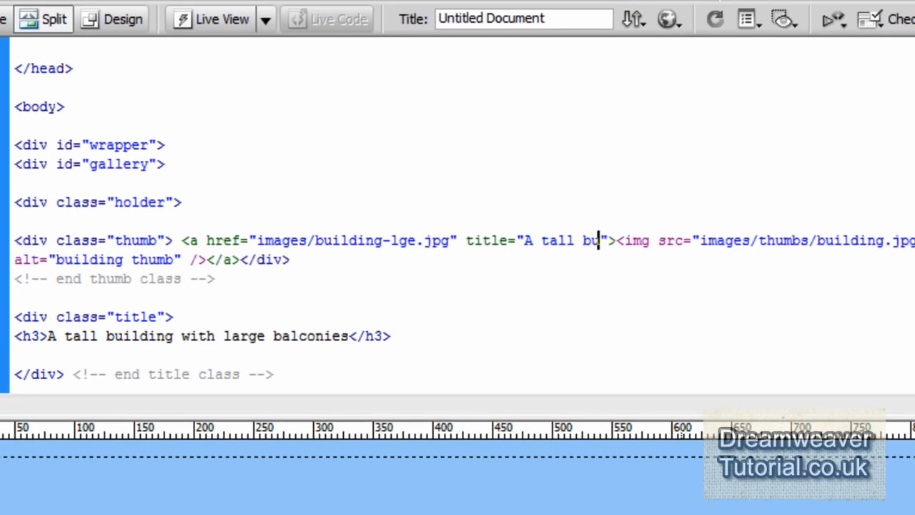
{"action": "type", "text": "ilding"}
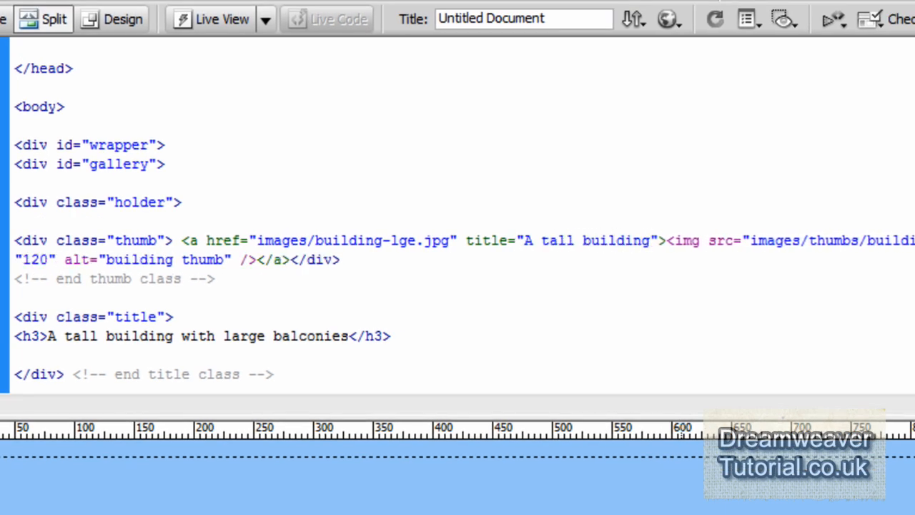
{"action": "left_click", "coordinate": [647, 240]}
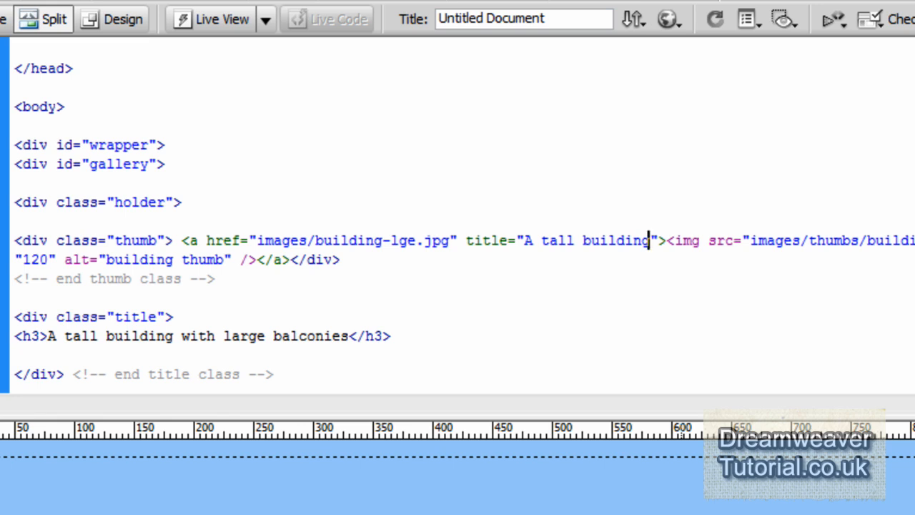
{"action": "scroll", "scroll_direction": "down", "scroll_amount": 3}
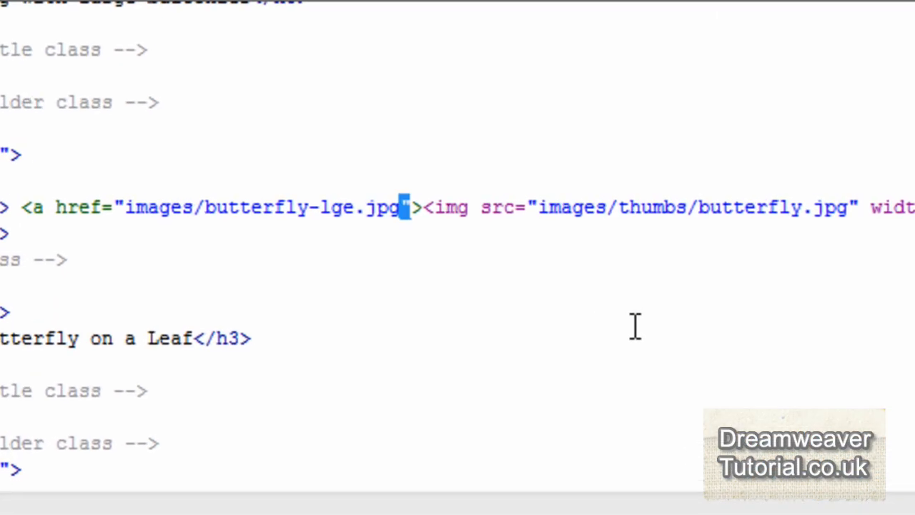
{"action": "type", "text": "title=\""}
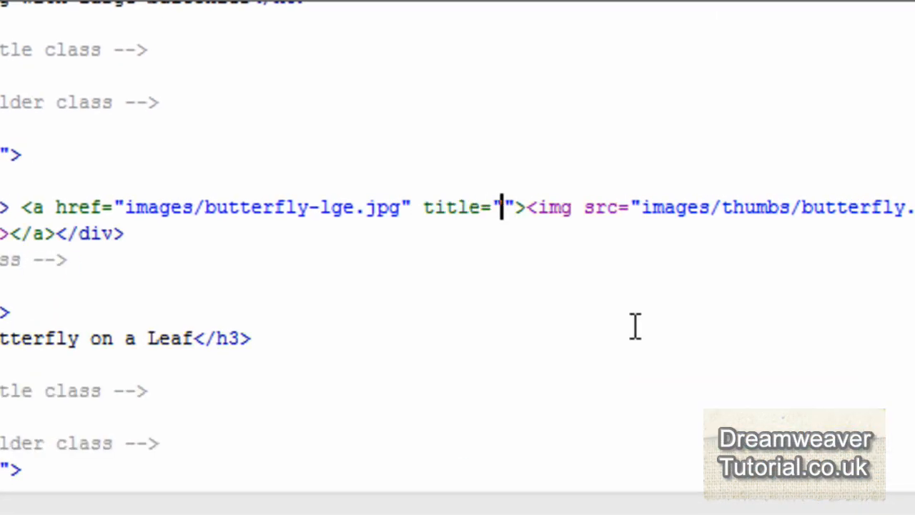
{"action": "type", "text": "a"}
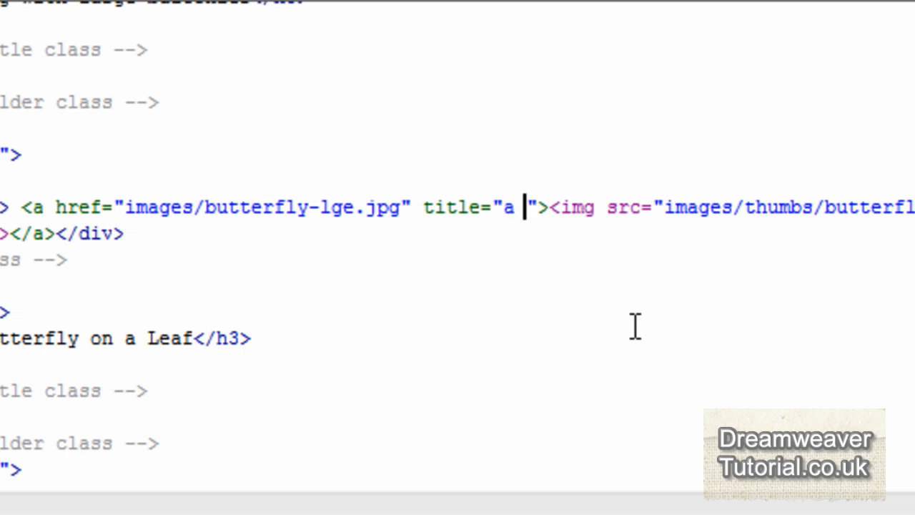
{"action": "type", "text": "big butt"}
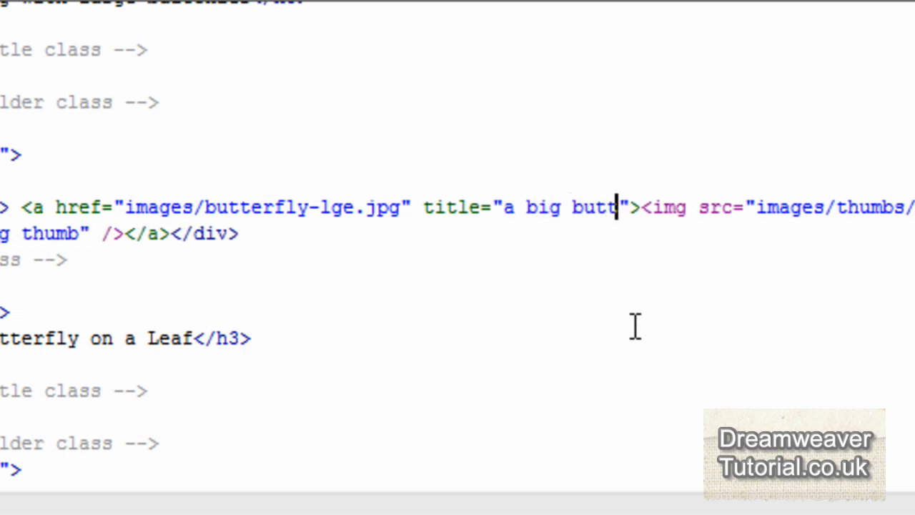
{"action": "type", "text": "erfly"}
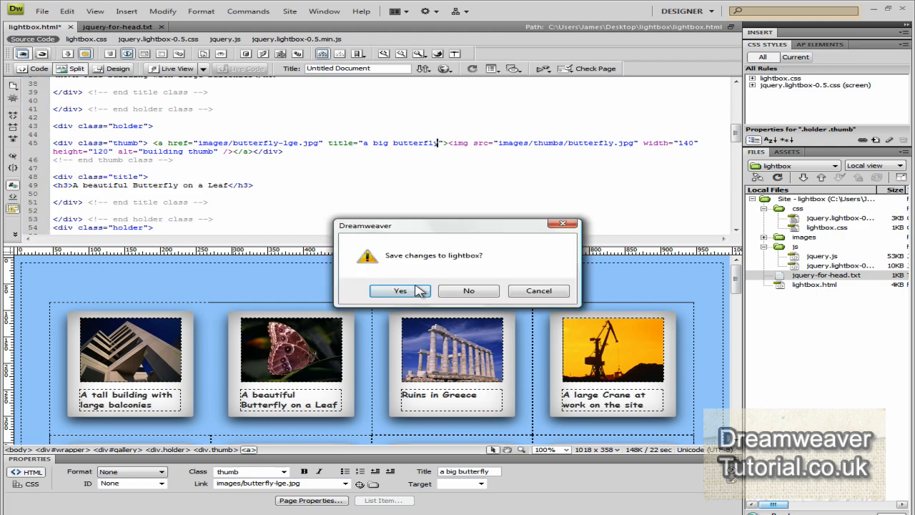
Step: Save, check the building lightbox caption reads "A tall building", then view and close the lioness
{"action": "left_click", "coordinate": [400, 290]}
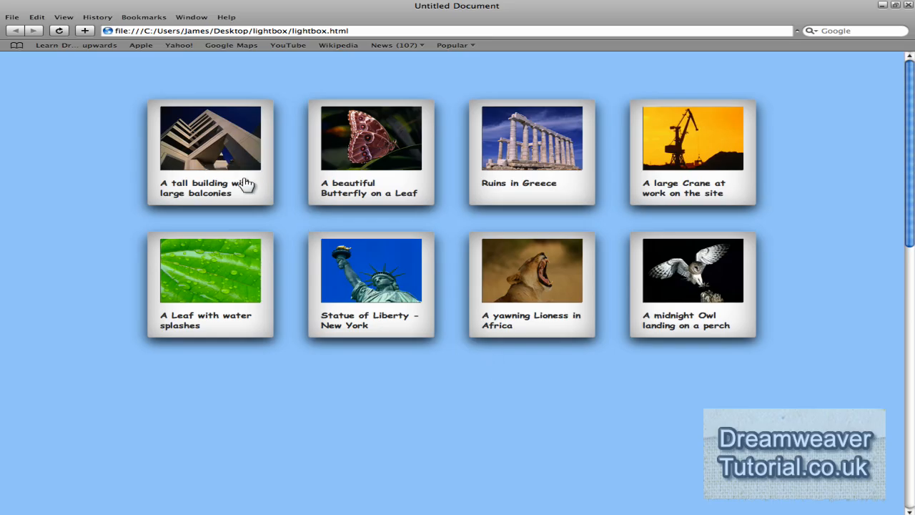
{"action": "left_click", "coordinate": [209, 138]}
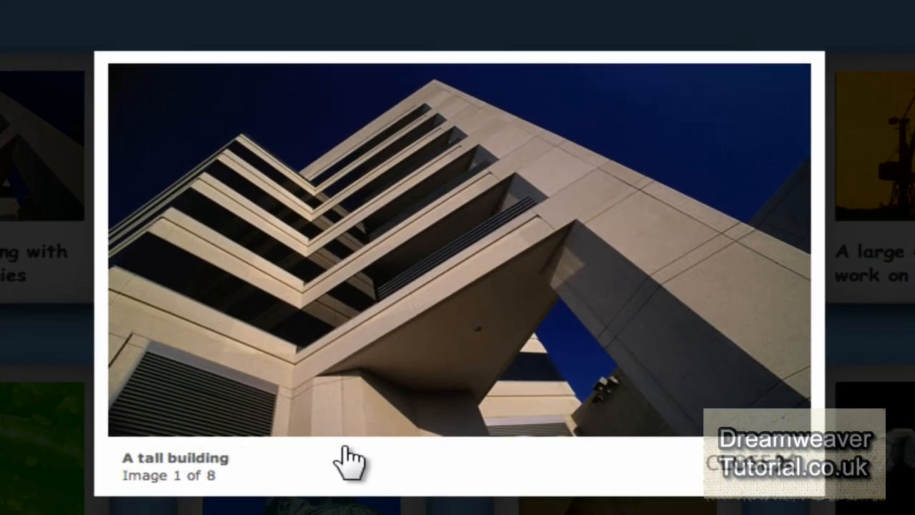
{"action": "mouse_move", "coordinate": [787, 143]}
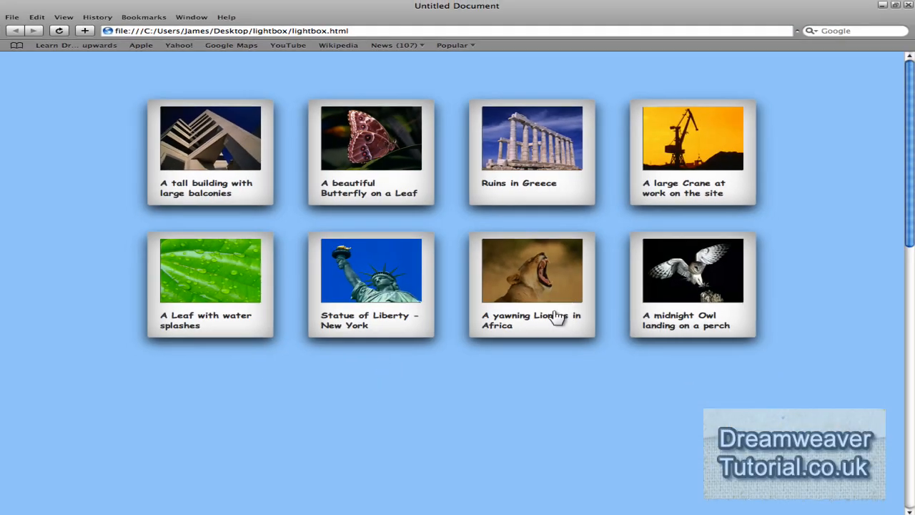
{"action": "left_click", "coordinate": [532, 271]}
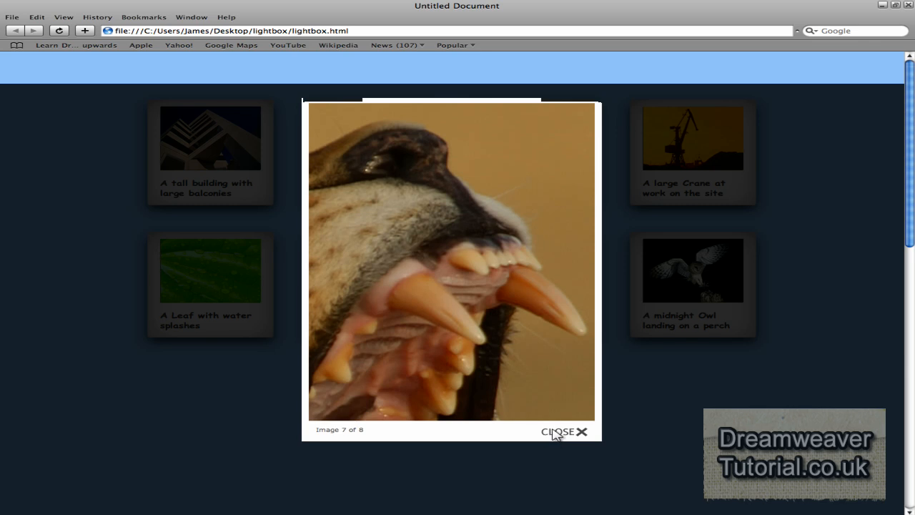
{"action": "left_click", "coordinate": [564, 431]}
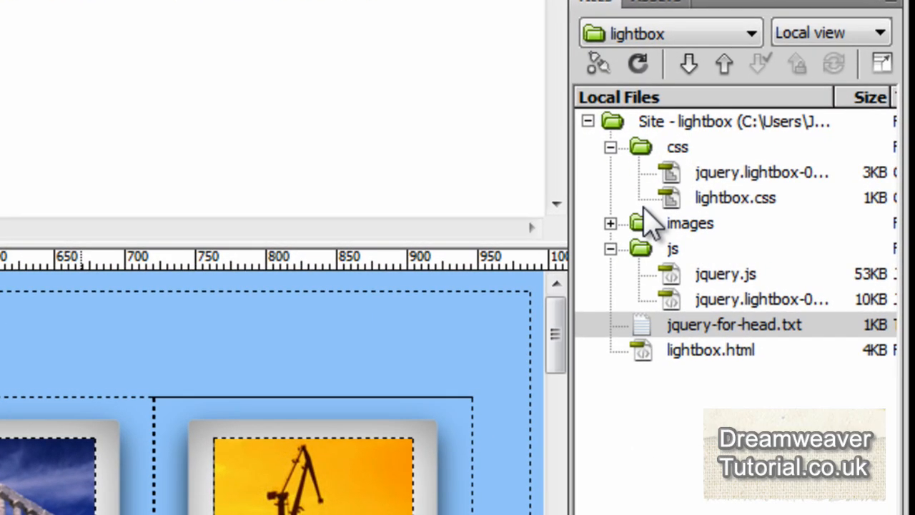
Step: Open lightbox.css and begin a background-image property under the body's #9CF background colour
{"action": "left_click", "coordinate": [612, 223]}
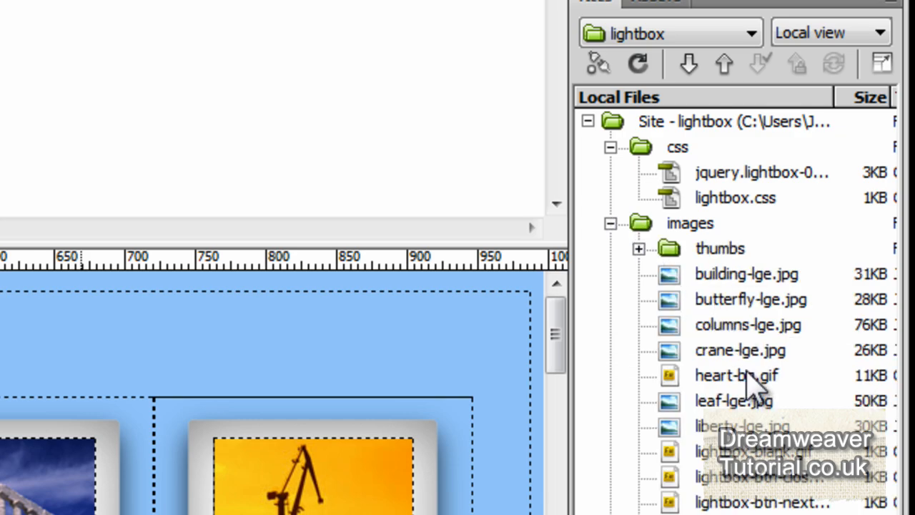
{"action": "left_click", "coordinate": [736, 375]}
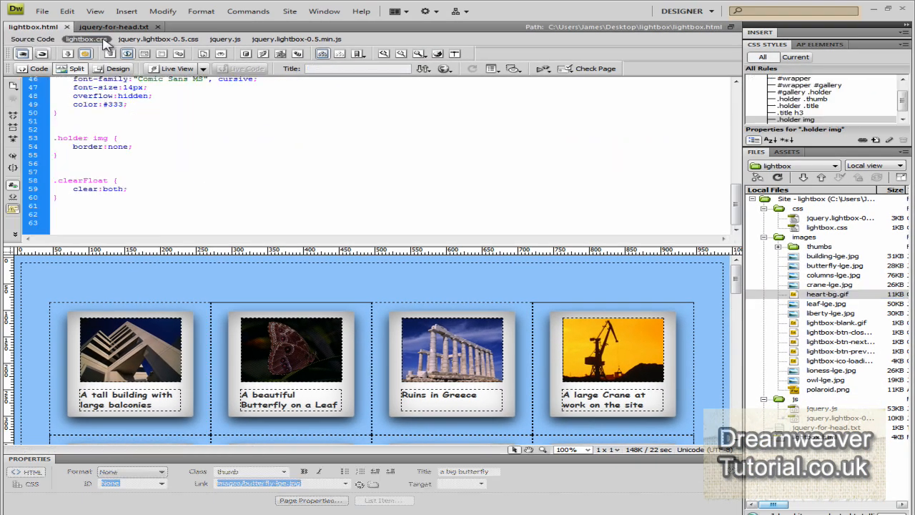
{"action": "scroll", "scroll_direction": "up", "scroll_amount": 3}
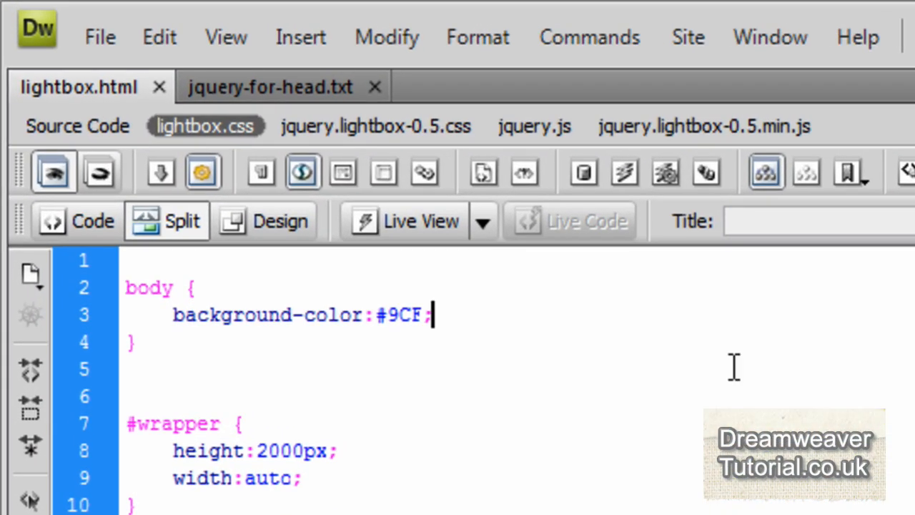
{"action": "type", "text": "background-image:"}
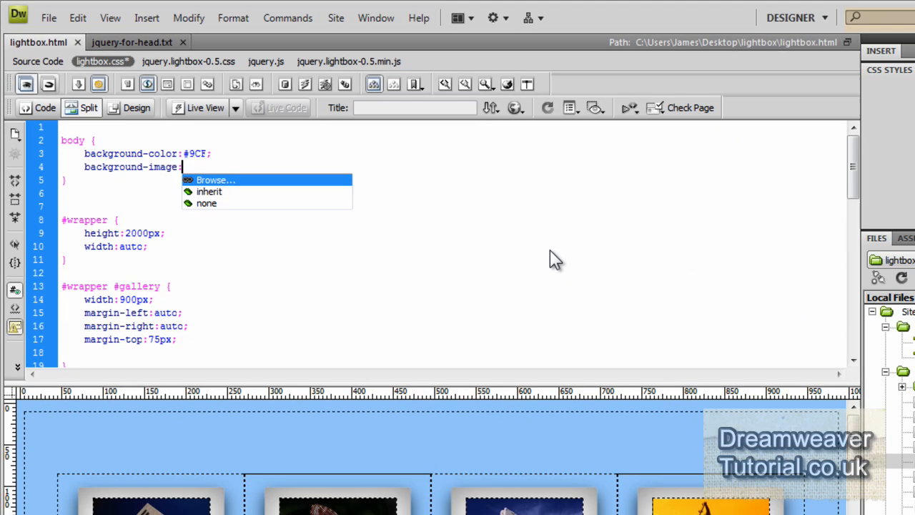
Step: Browse to images/heart-bg.gif and set it as the body background image
{"action": "left_click", "coordinate": [215, 179]}
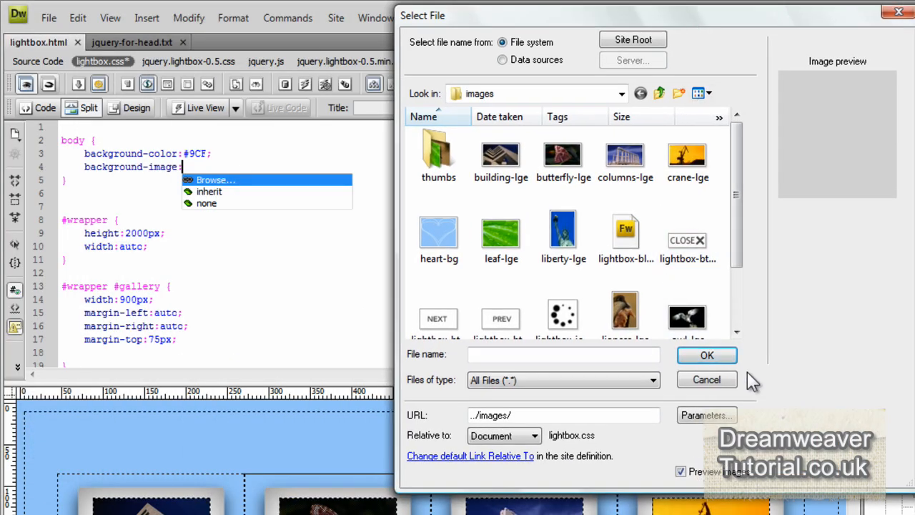
{"action": "scroll", "scroll_direction": "down", "scroll_amount": 3}
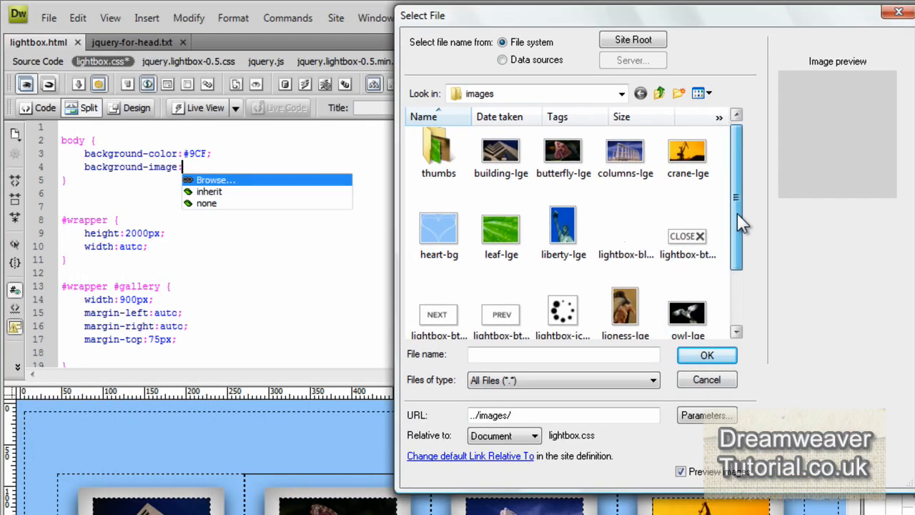
{"action": "scroll", "scroll_direction": "down", "scroll_amount": 3}
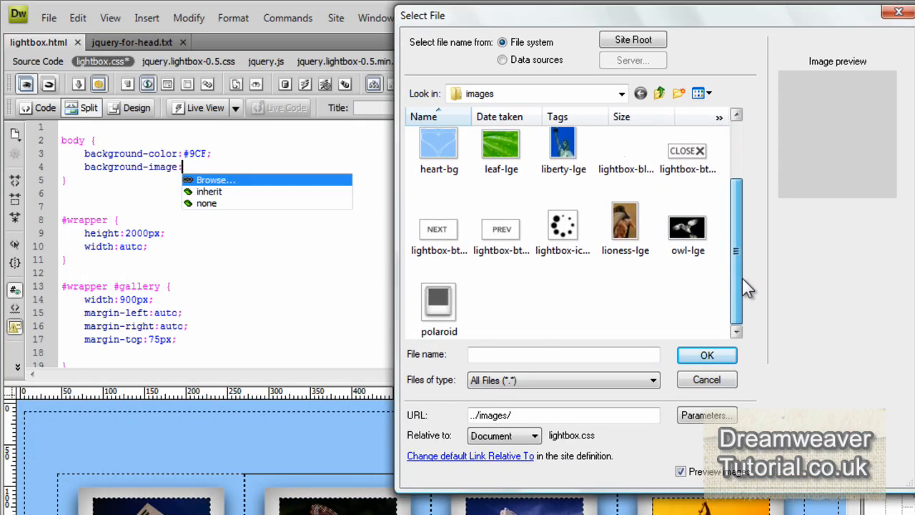
{"action": "left_click", "coordinate": [439, 187]}
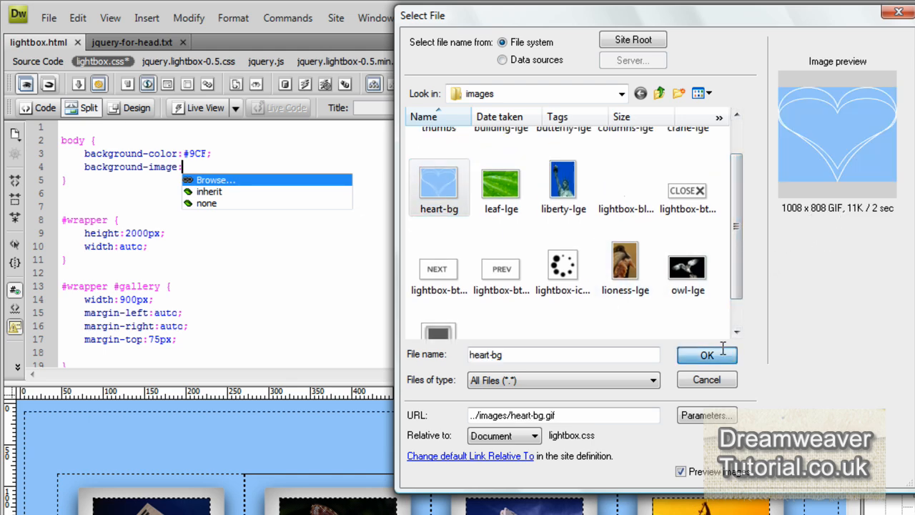
{"action": "left_click", "coordinate": [706, 355]}
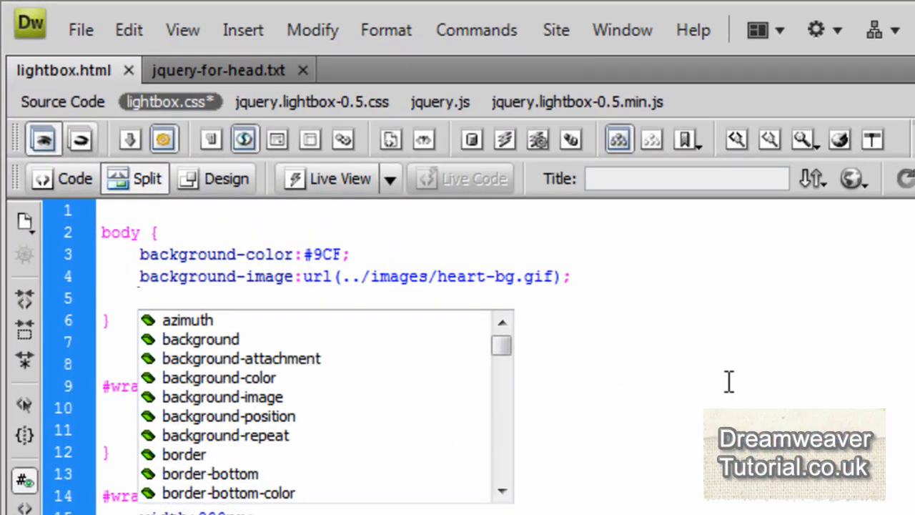
Step: Add background-position center 70px, no-repeat and background-attachment scroll to the body rule
{"action": "type", "text": "background-position:"}
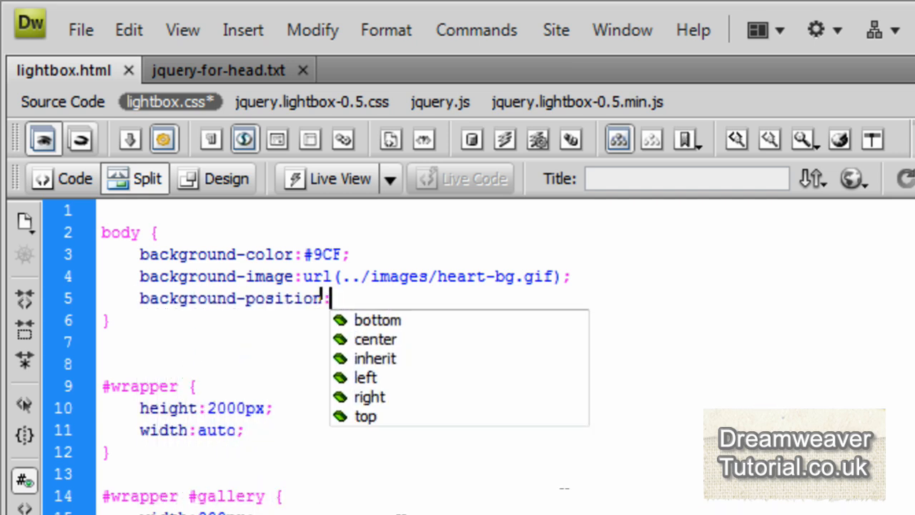
{"action": "type", "text": "ce"}
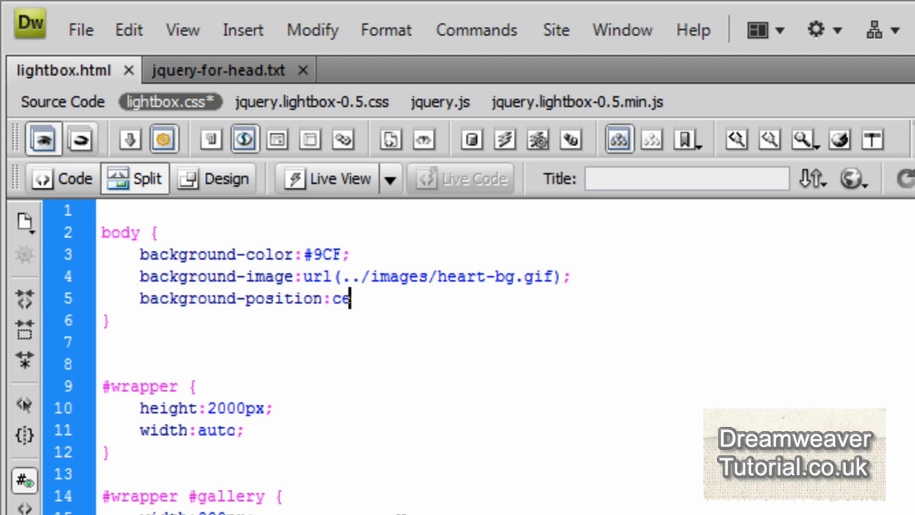
{"action": "type", "text": "nter 70"}
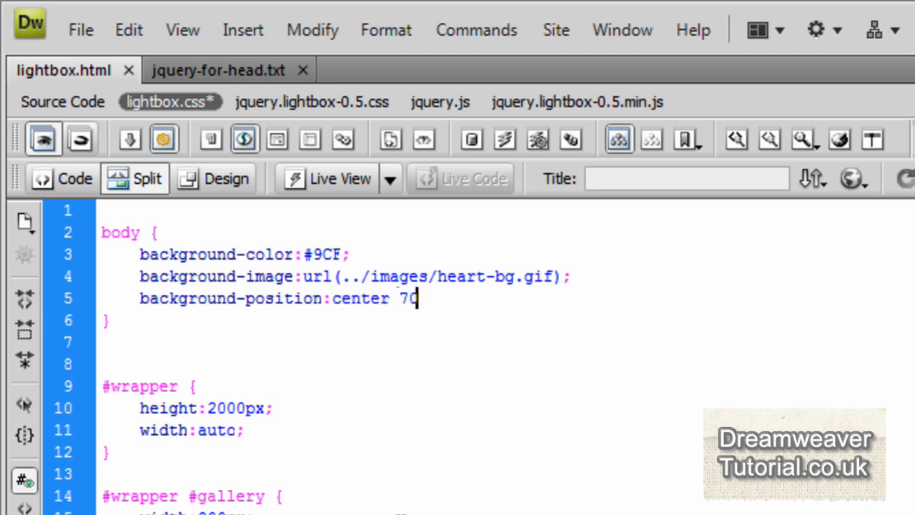
{"action": "type", "text": "px;"}
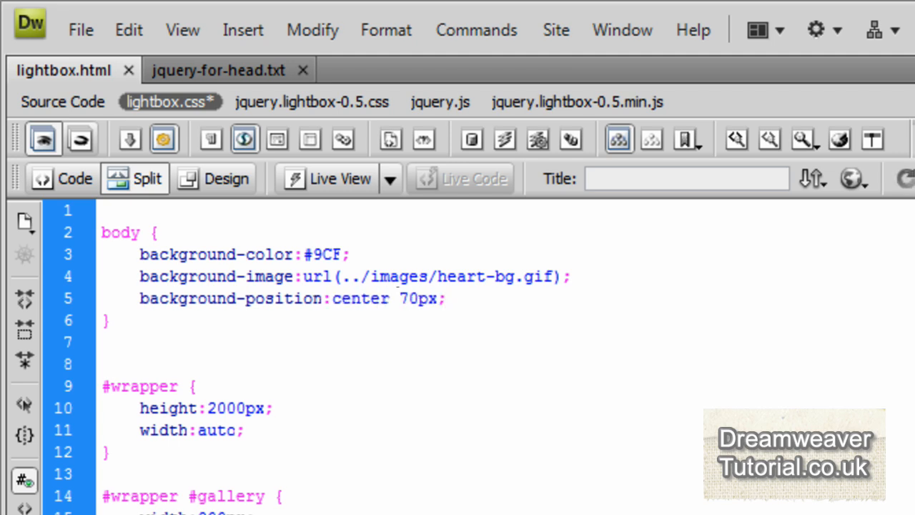
{"action": "mouse_move", "coordinate": [608, 411]}
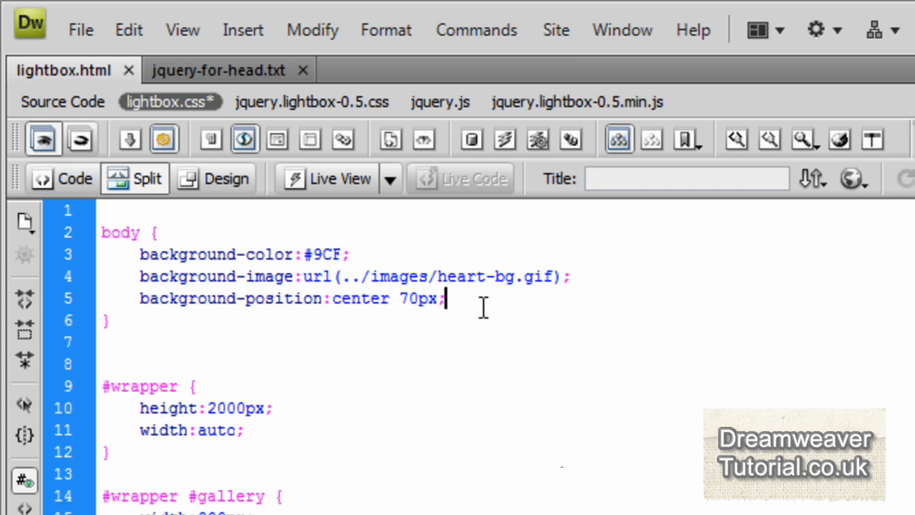
{"action": "type", "text": "b"}
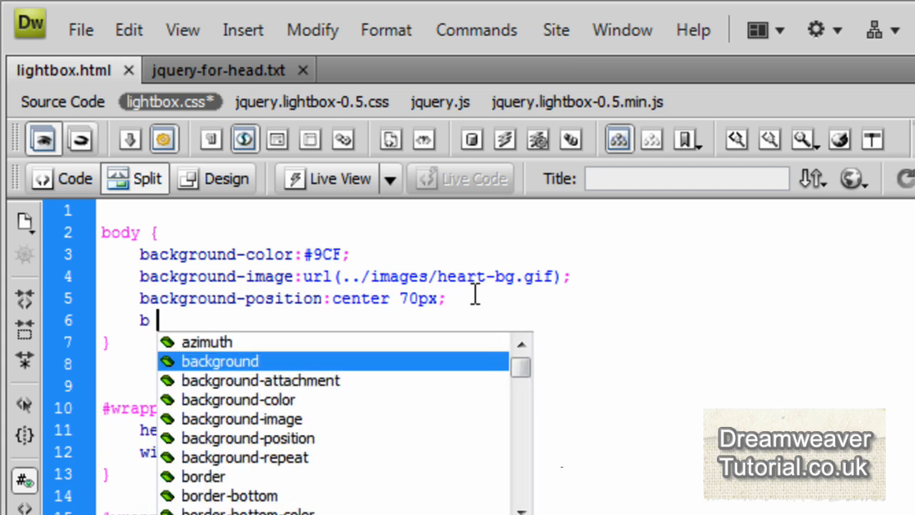
{"action": "type", "text": "ackground-repeat:no-repeat;"}
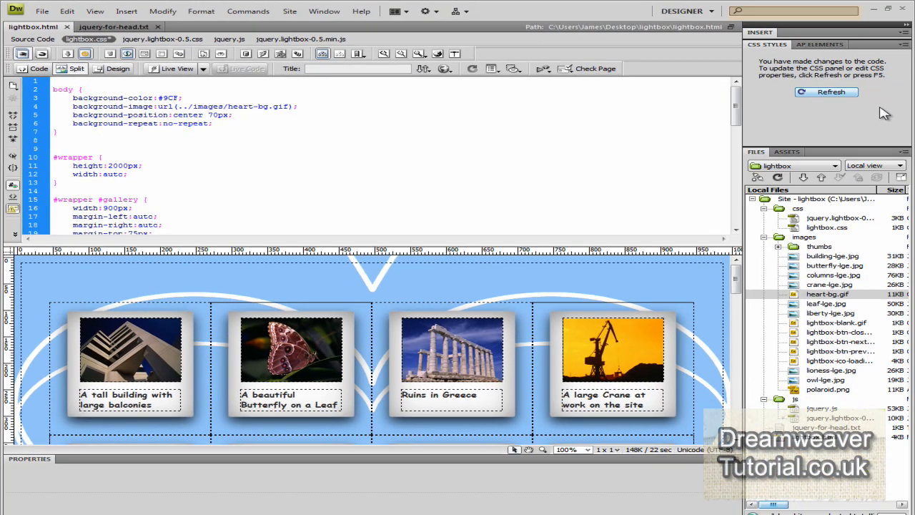
{"action": "left_click", "coordinate": [827, 92]}
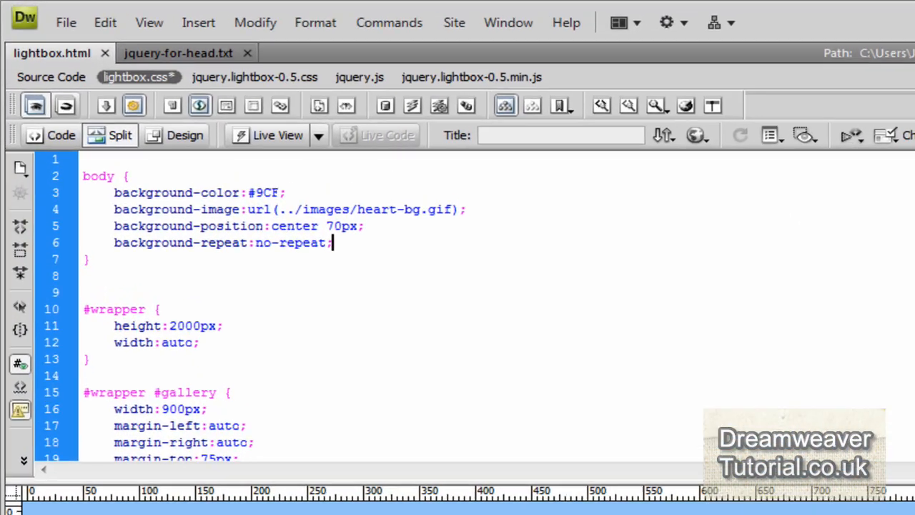
{"action": "type", "text": "background"}
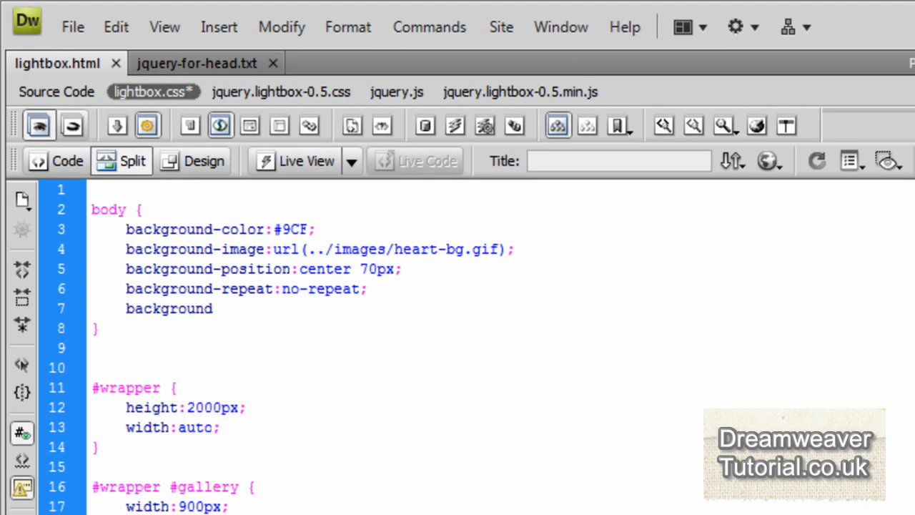
{"action": "type", "text": "-attachment"}
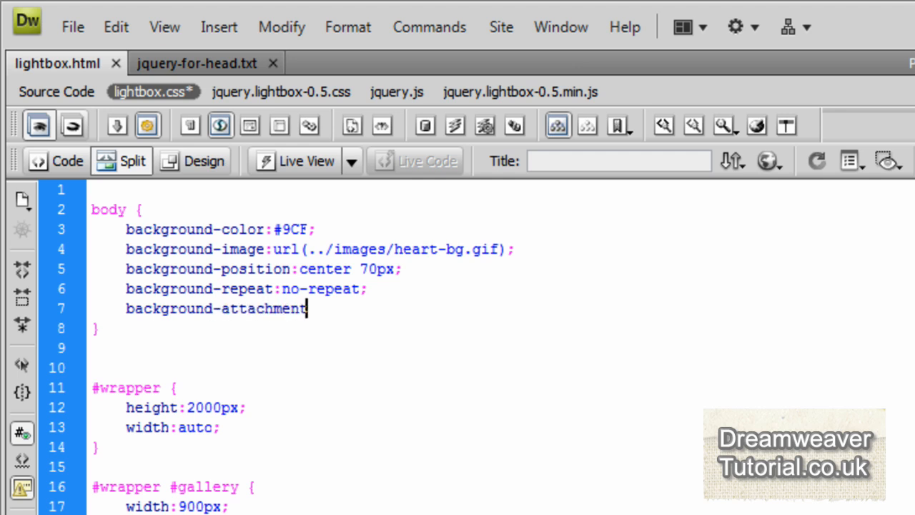
{"action": "type", "text": ":scroll;"}
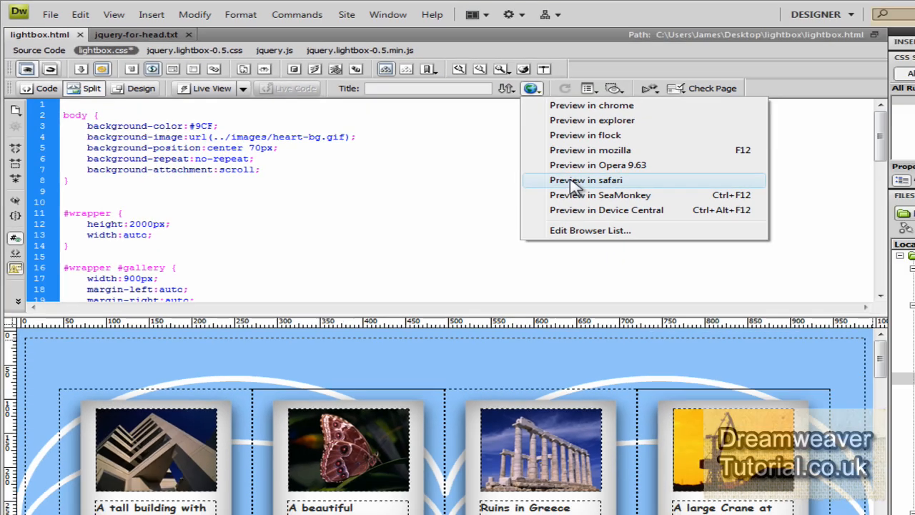
Step: Preview the page in Safari and reload it to show the heart background
{"action": "left_click", "coordinate": [586, 179]}
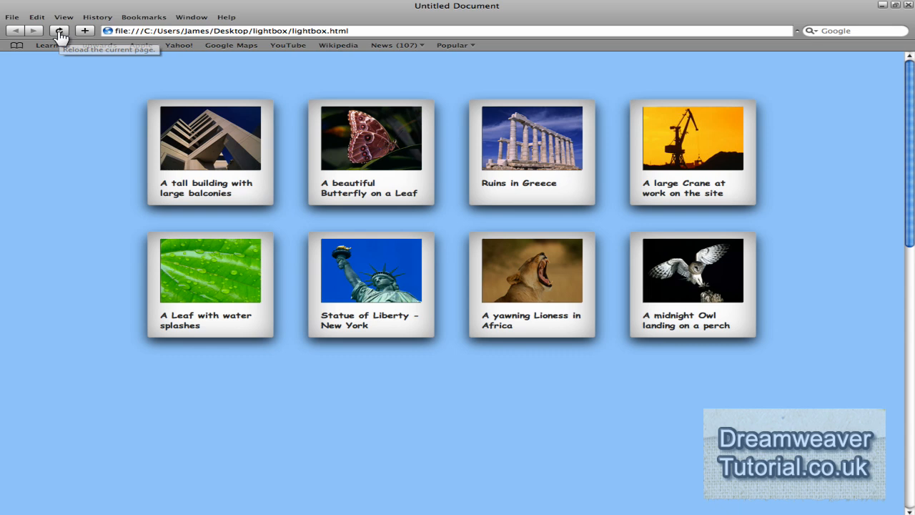
{"action": "left_click", "coordinate": [59, 31]}
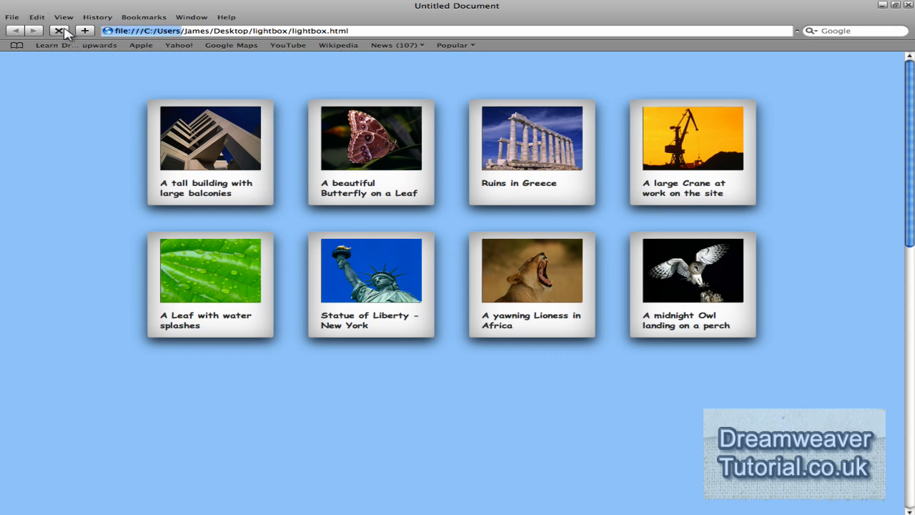
{"action": "left_click", "coordinate": [60, 30]}
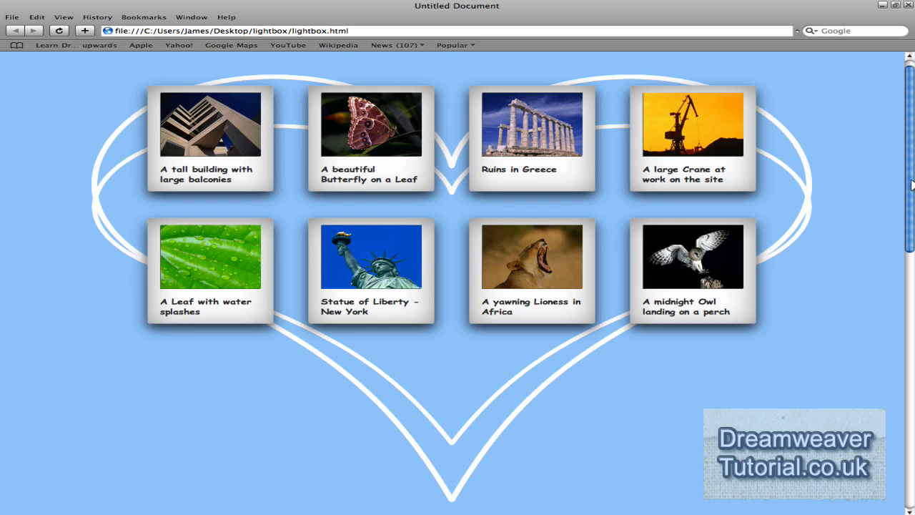
Step: Open the butterfly in the lightbox, step through ruins, crane and leaf, then close
{"action": "left_click", "coordinate": [371, 124]}
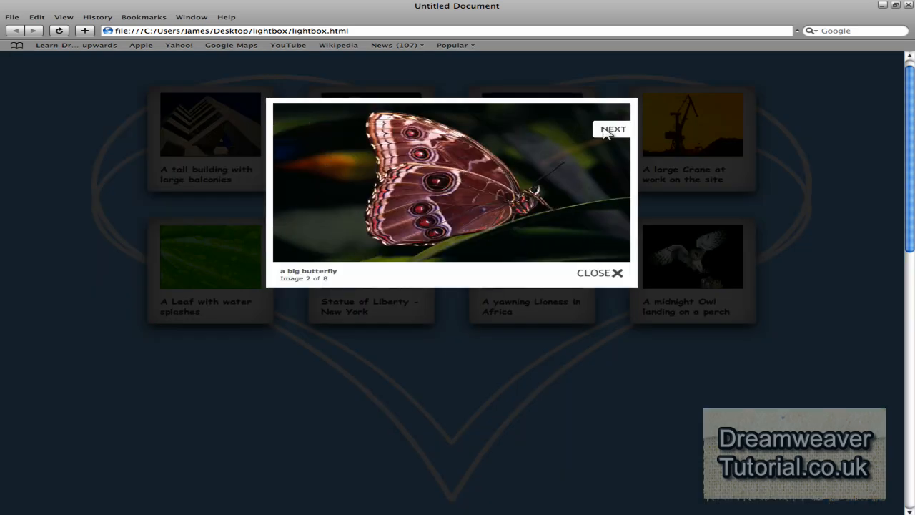
{"action": "left_click", "coordinate": [614, 129]}
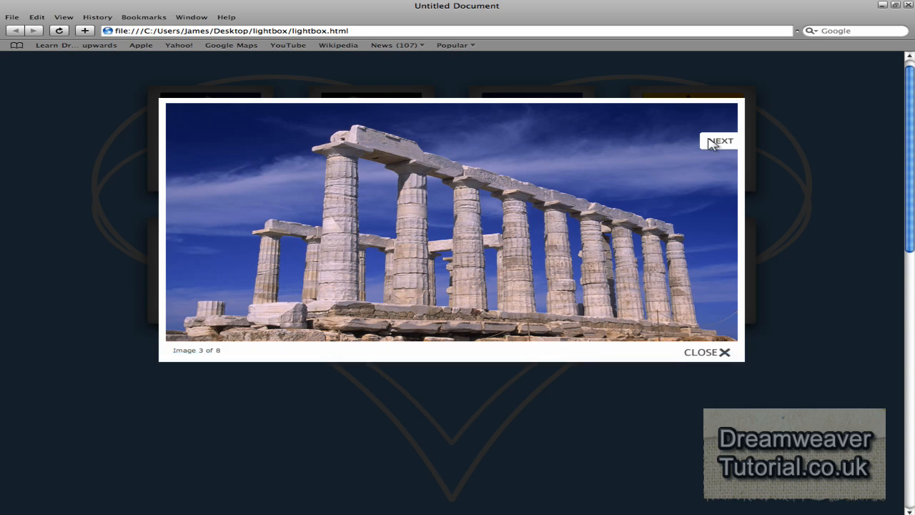
{"action": "left_click", "coordinate": [720, 140]}
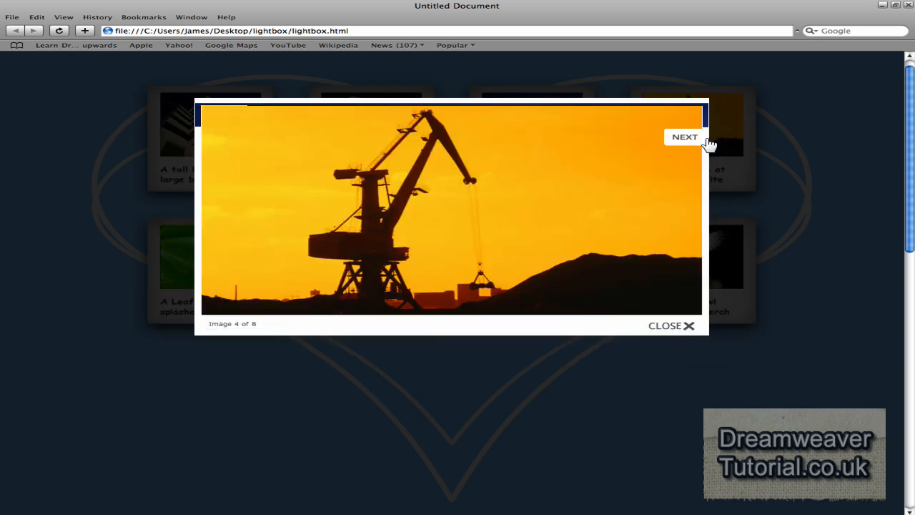
{"action": "left_click", "coordinate": [684, 136]}
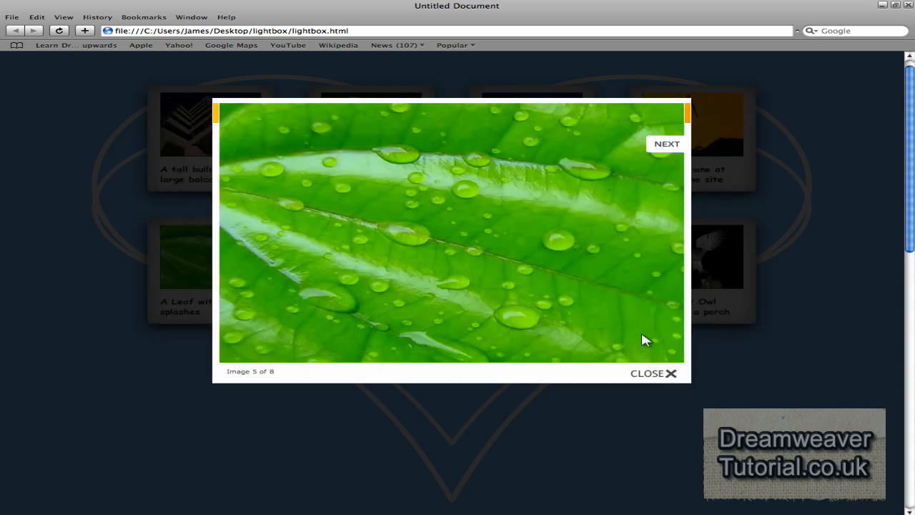
{"action": "left_click", "coordinate": [652, 373]}
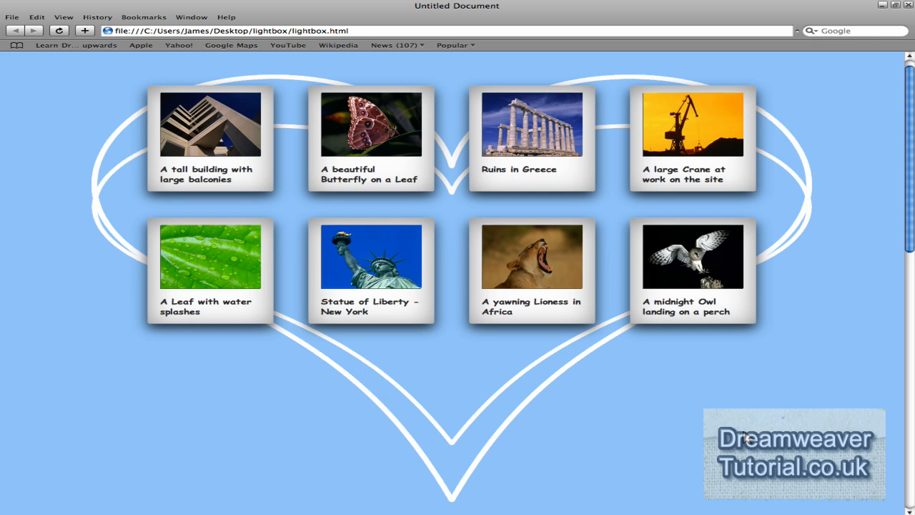